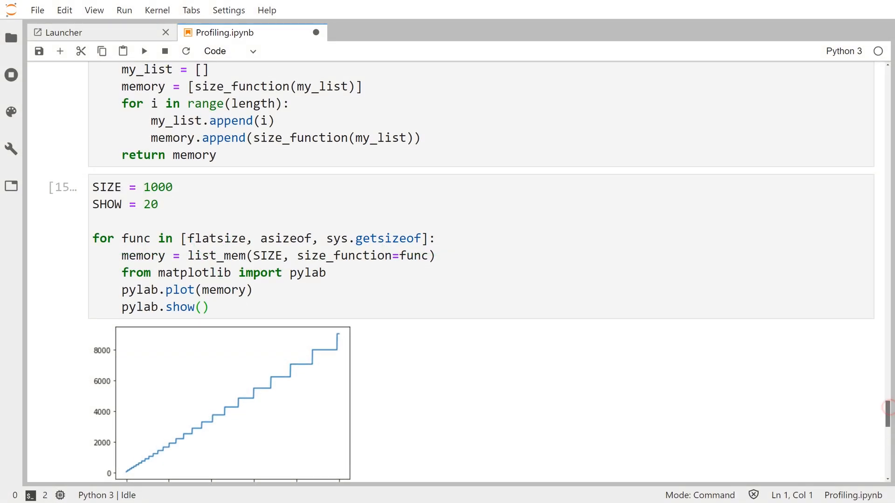
Scroll down to reach the spot for starting the new sll_imp.py code.
scroll("down", 3)
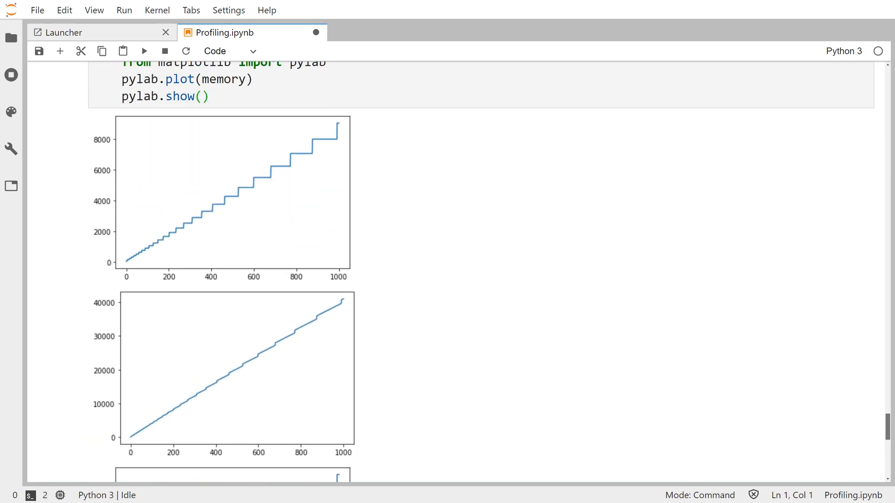
scroll("down", 3)
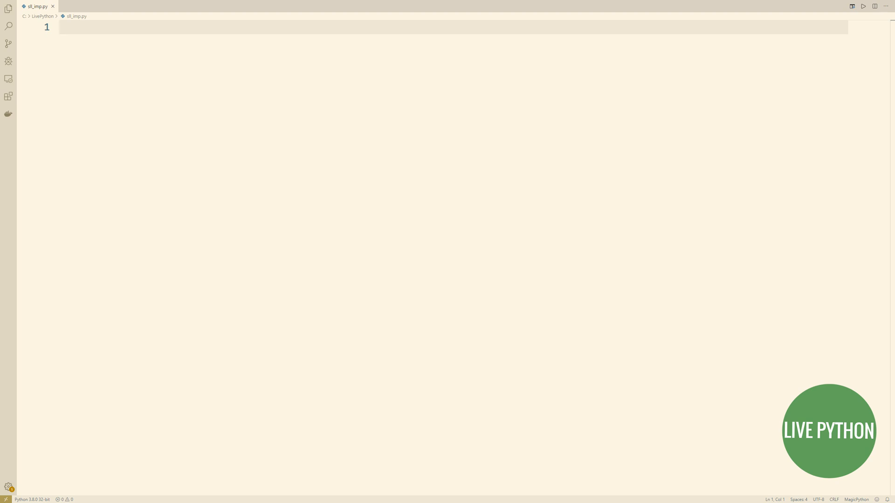
Declare class SLLStack with a nested class Node.
type("class SLL")
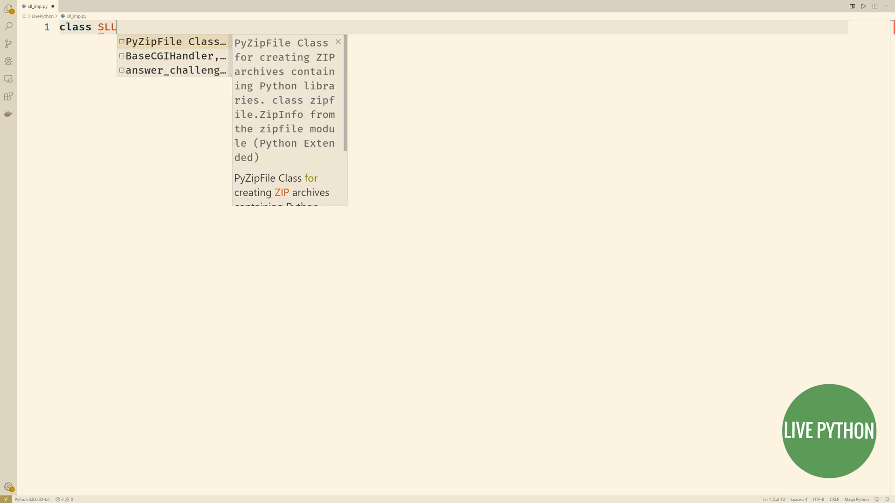
type("Stack:")
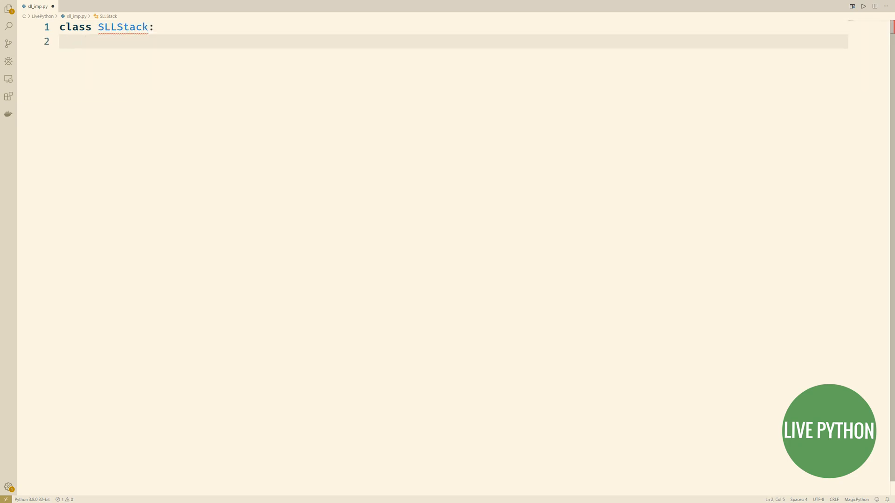
type("class")
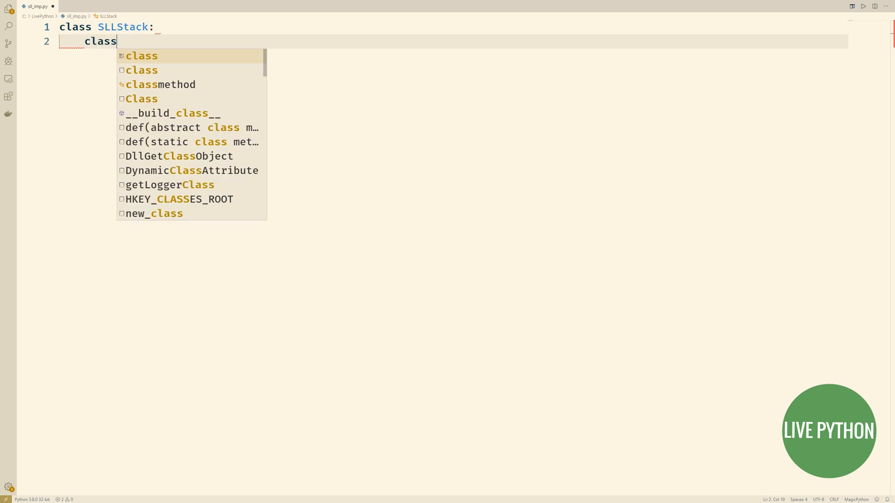
type("Node:")
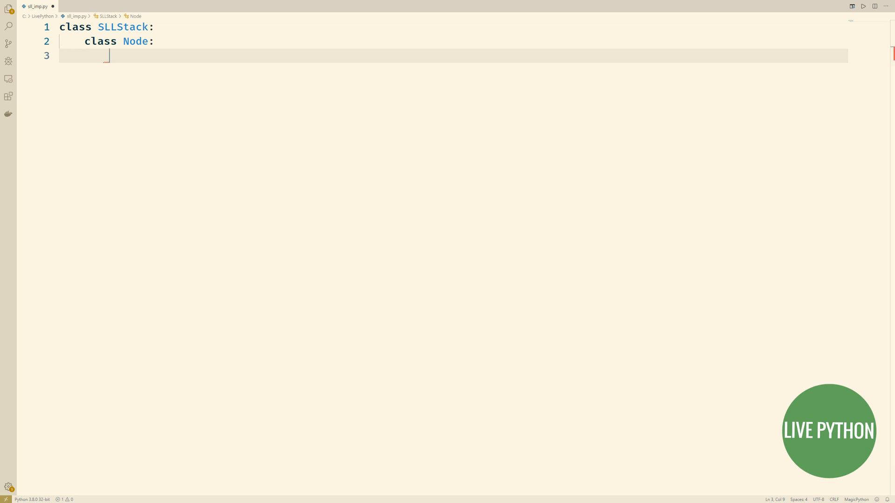
Write Node.__init__(self, element, _next) storing self.element and self._next.
type("def")
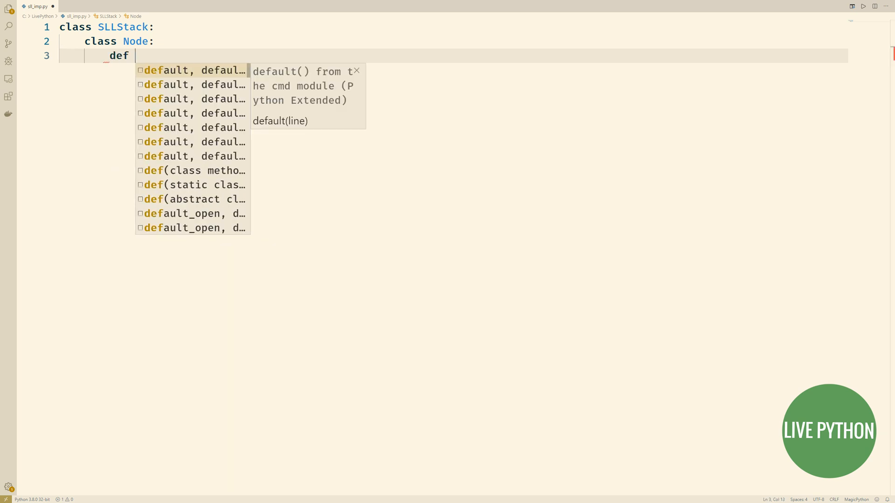
type("__init__")
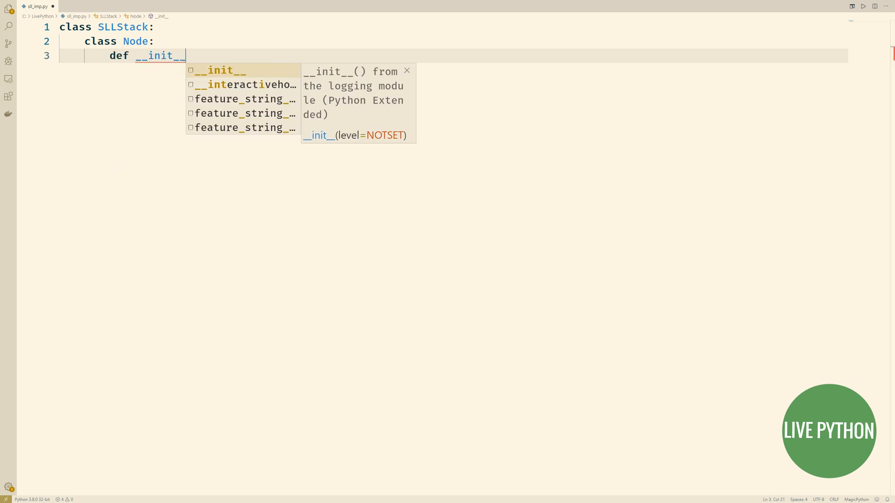
type("(self, el")
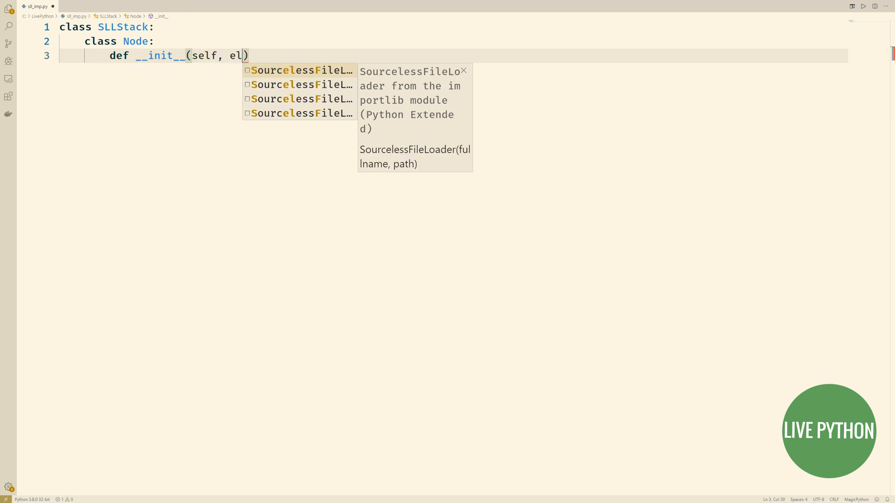
type("ement, _next")
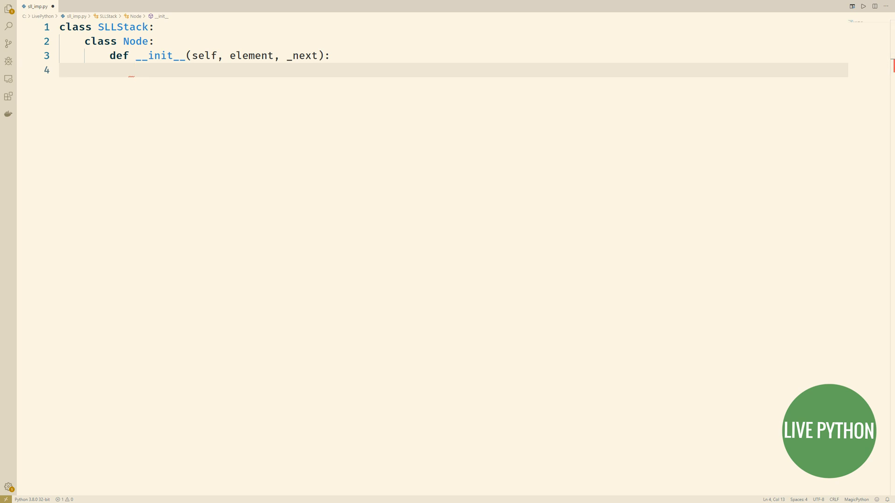
type("self.element = element")
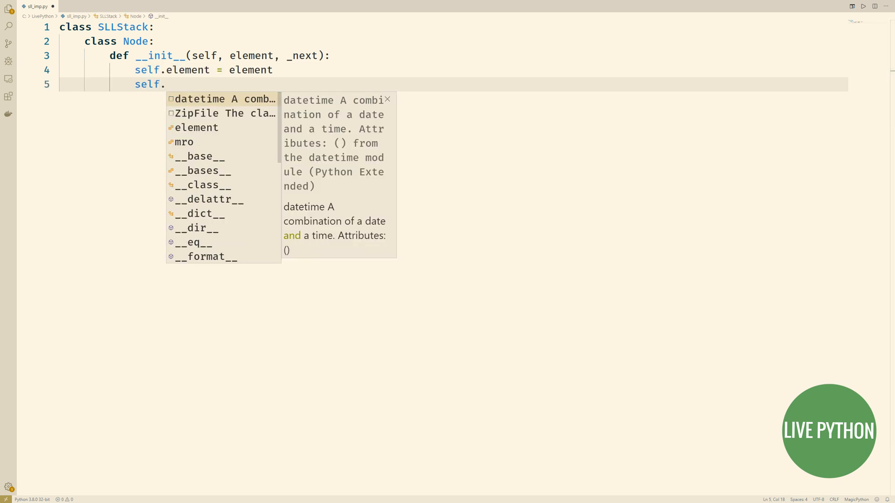
type("_next = _next")
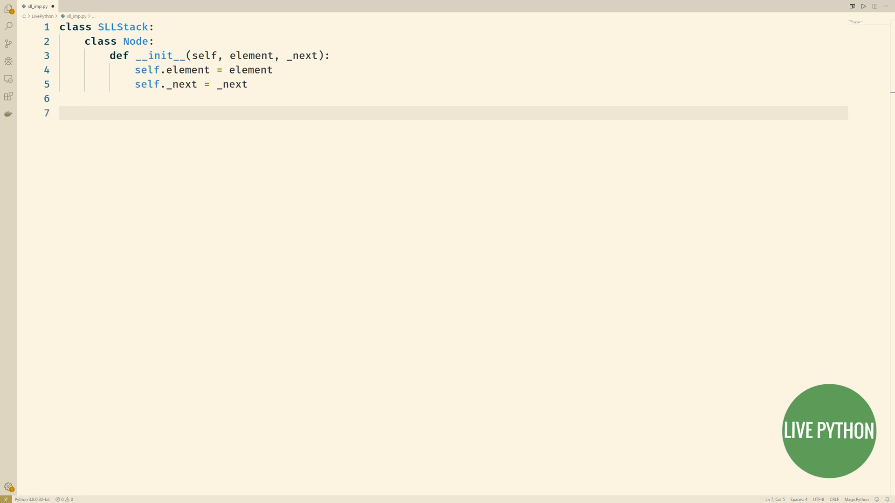
Add SLLStack __init__ (head None, size 0), __len__ returning size, and is_empty.
type("def __init__(self):")
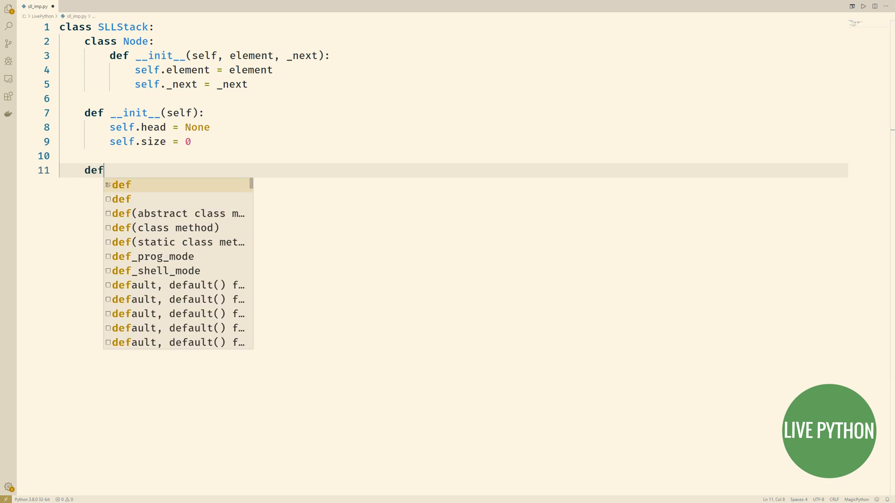
type("__len__(self):")
type("return")
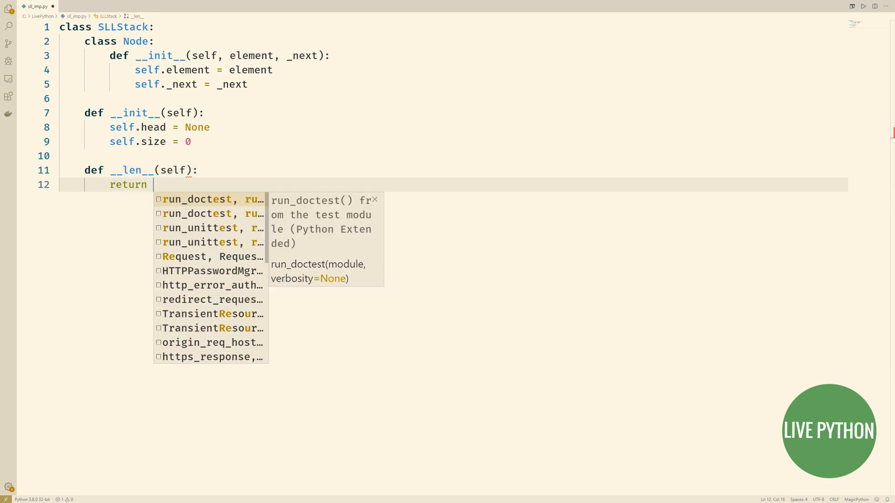
type("self.size")
type("def is_")
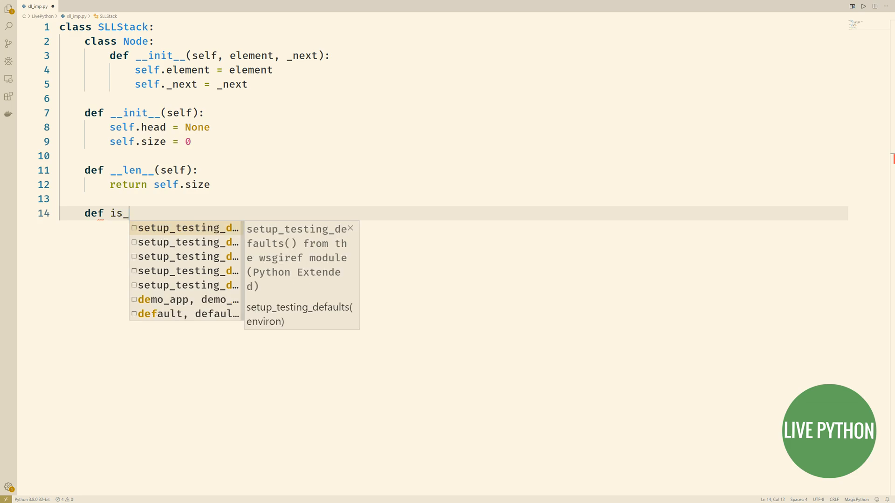
type("empty(self):")
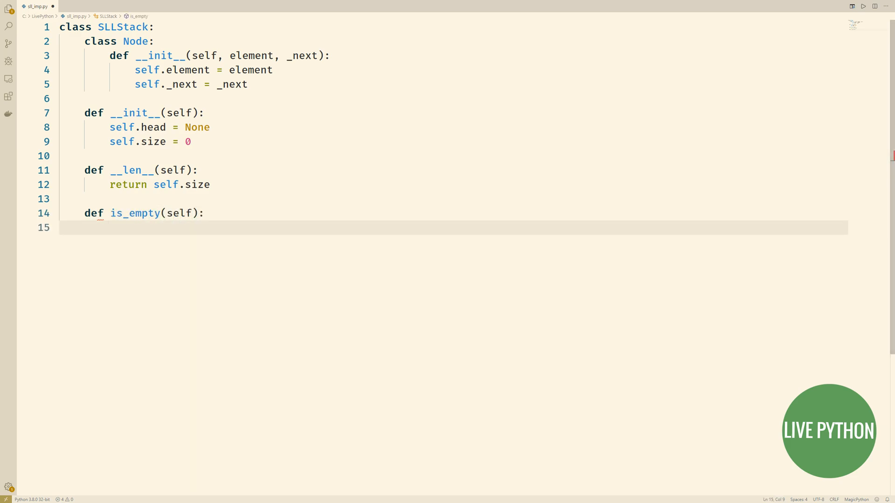
type("return self.size == 0")
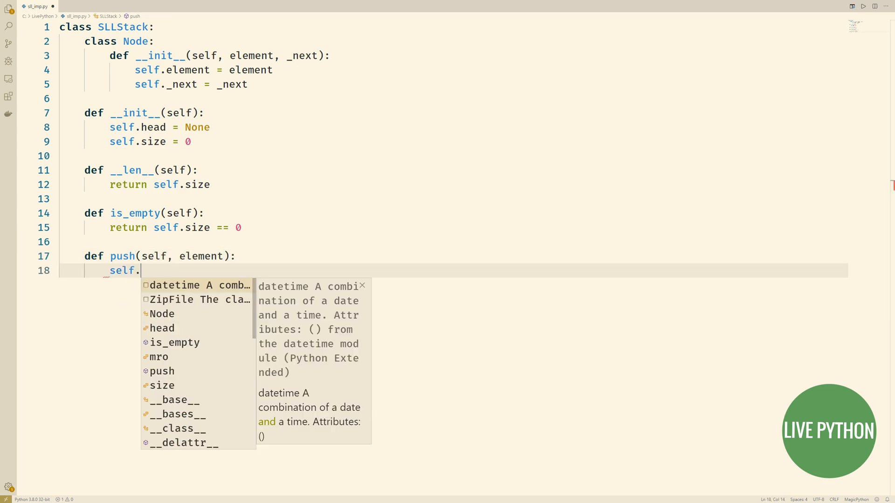
Write push: head = self.Node(element, self.head), size += 1, and begin the next def.
type("head = self.N")
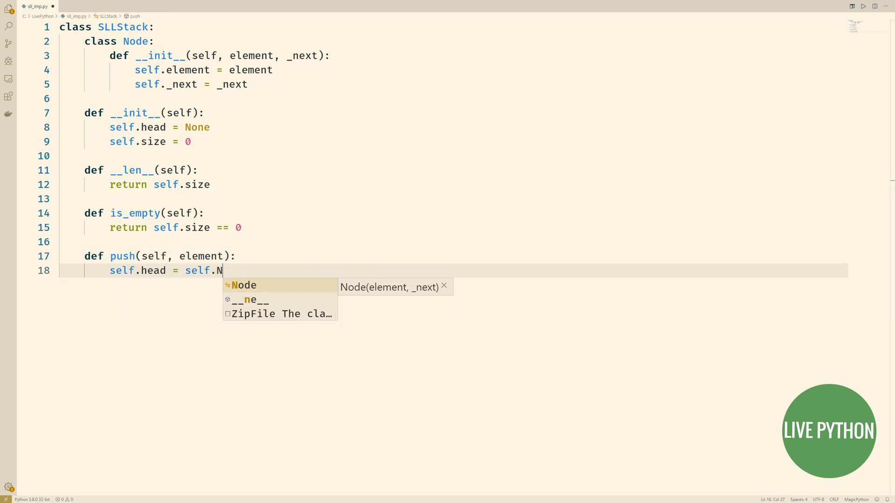
type("ode(element, self.head")
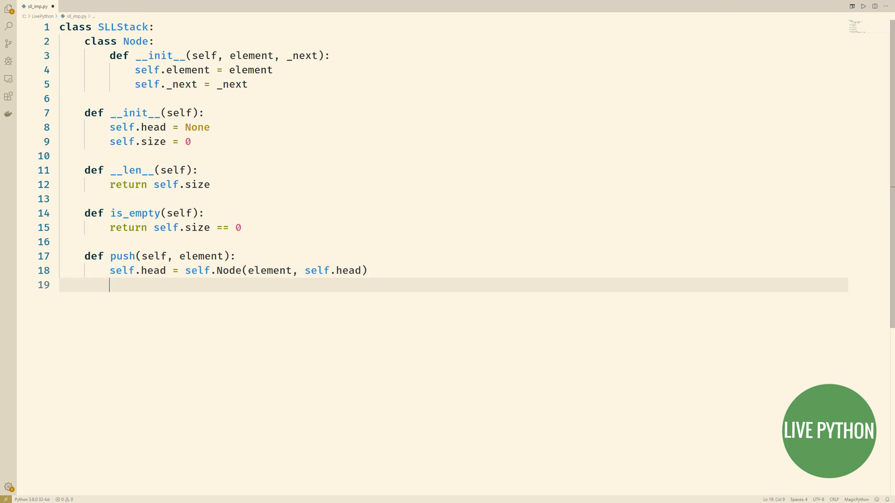
type("self.size += 1")
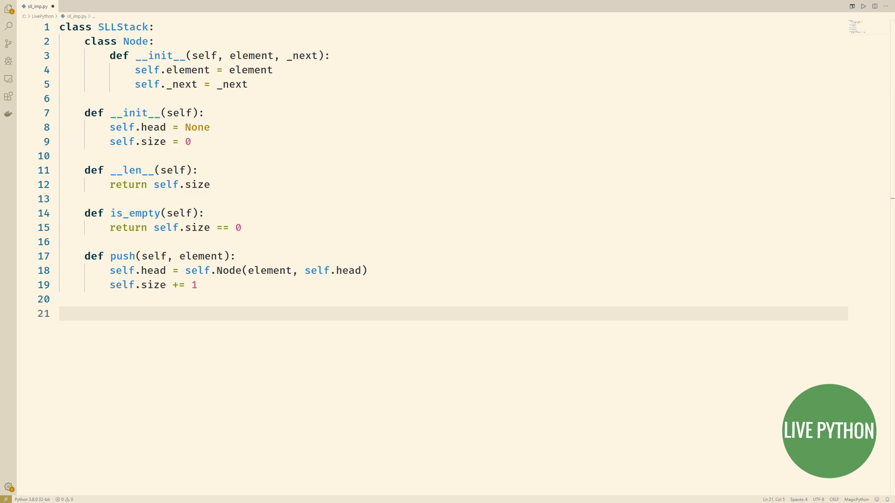
type("def")
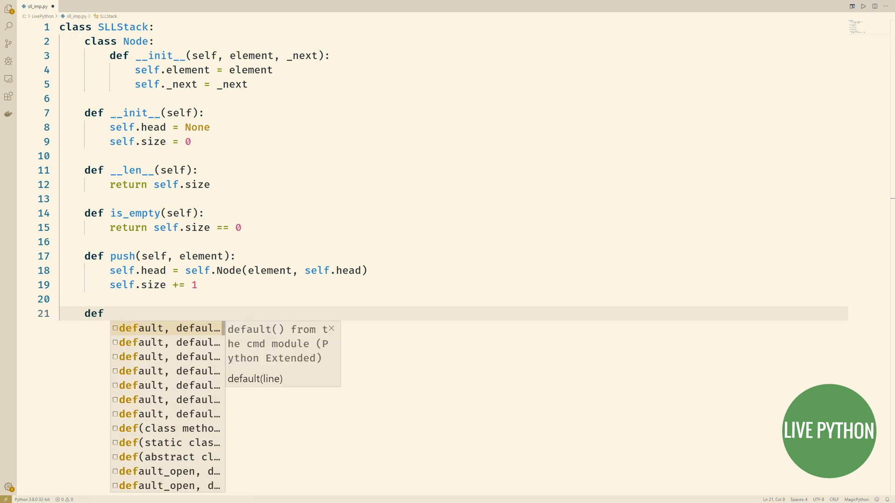
Define the pop(self) method signature.
type("pop")
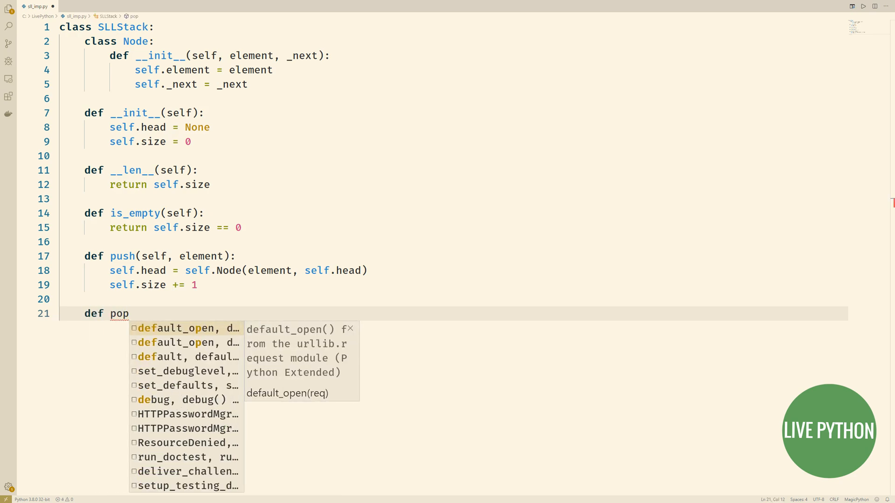
type("(self)")
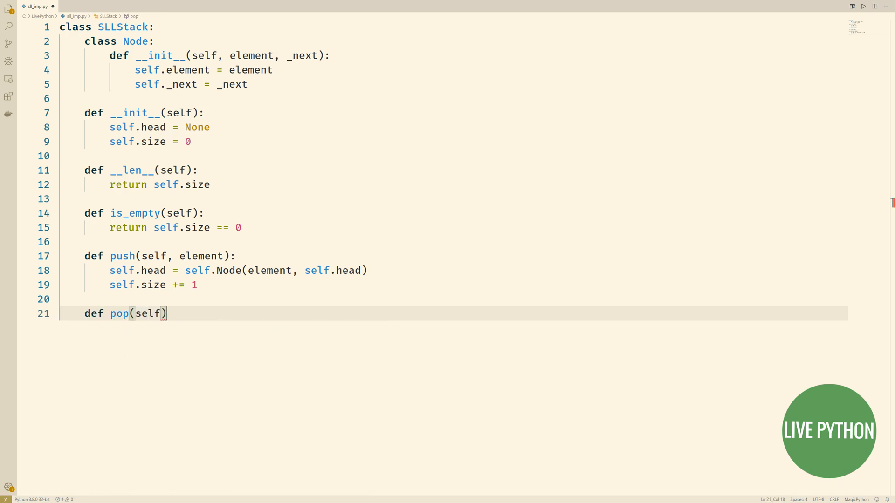
type(":")
type("if self.is_empty():")
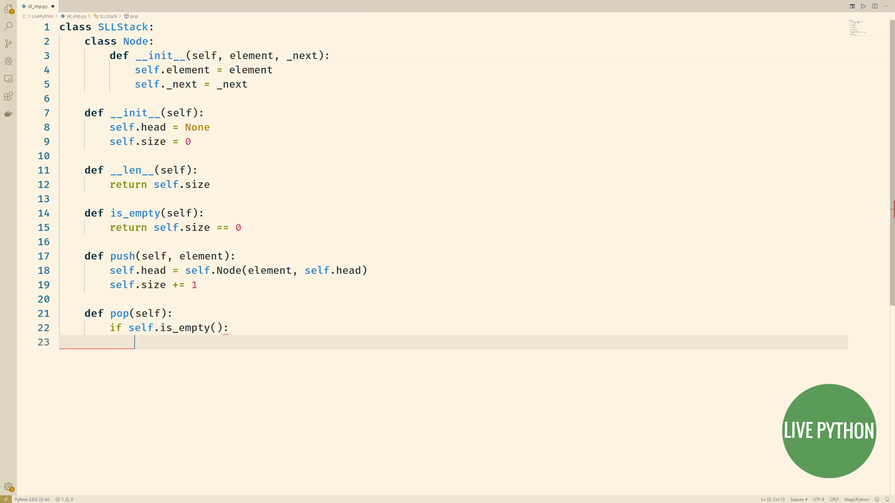
Raise IsEmptyError('This stack is empty, therefore cannot pop.') in pop when empty.
type("raise I")
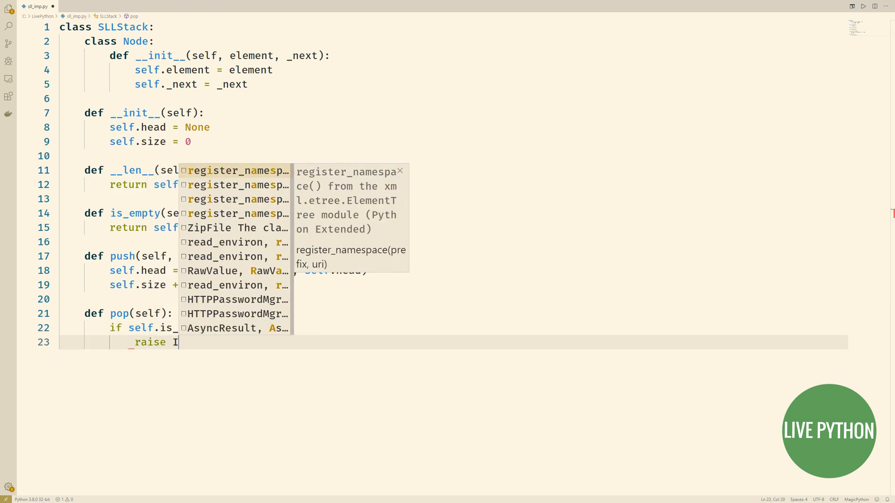
type("sEmptyError()")
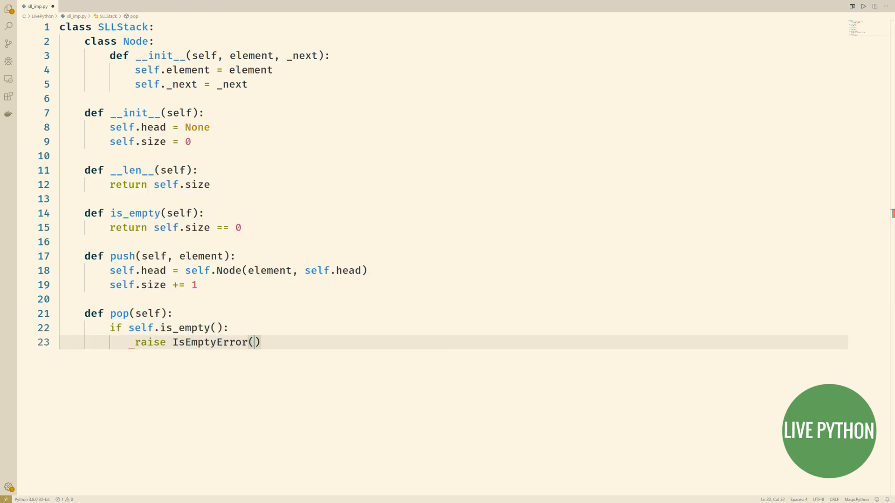
type("'This stack is'")
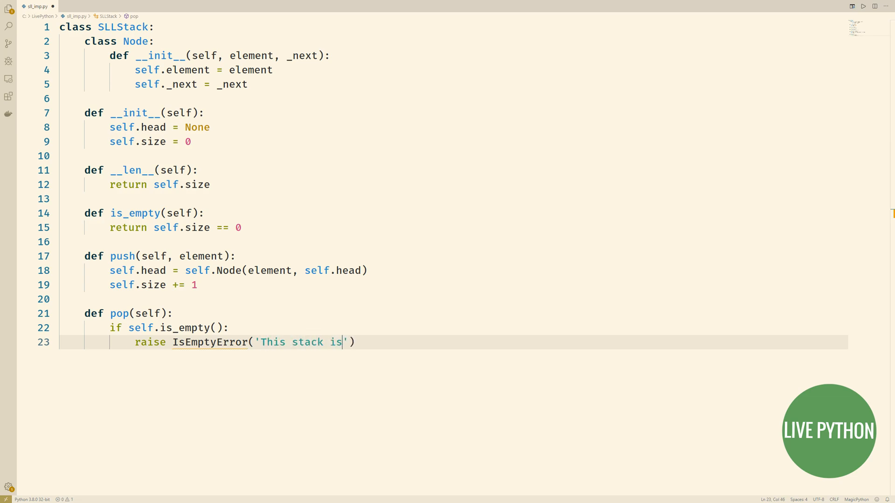
type("empty")
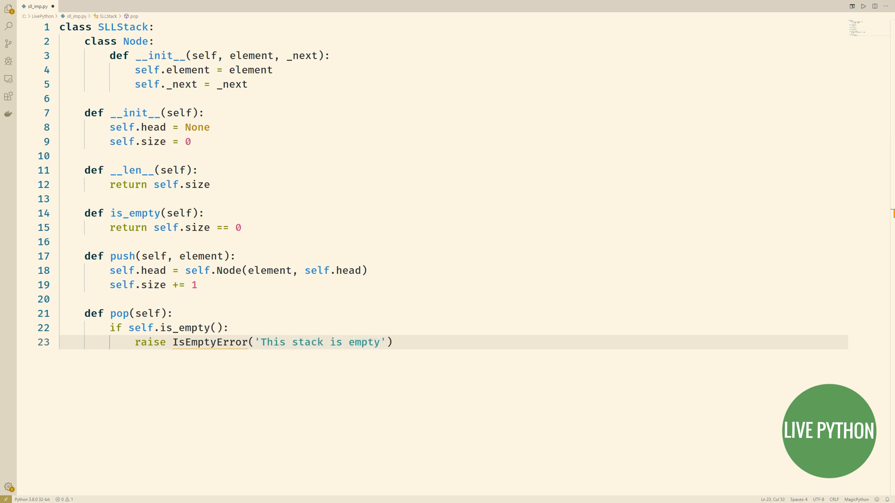
type(", therefore")
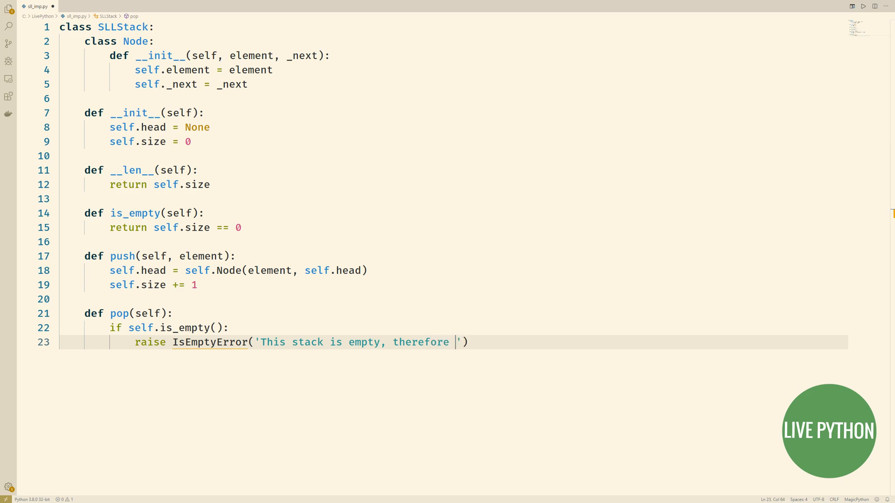
type("cannot pop.")
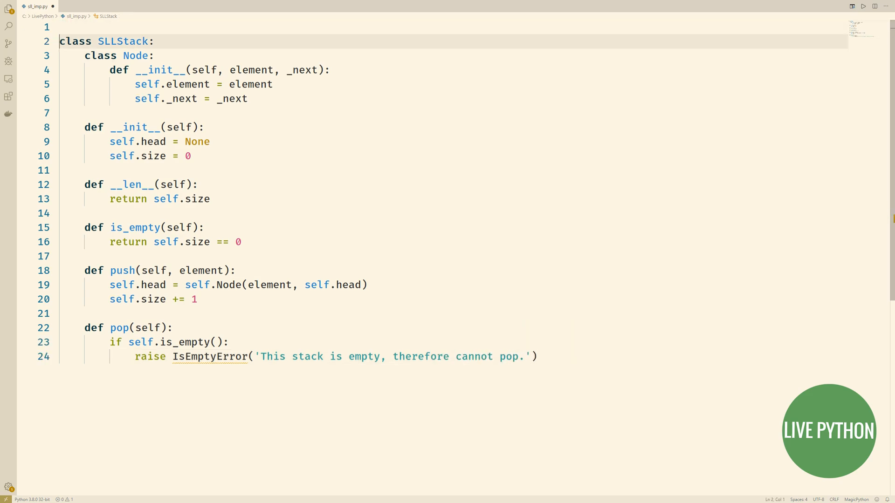
Define class IsEmptyError(Exception): pass at the top of the file.
type("class IsE")
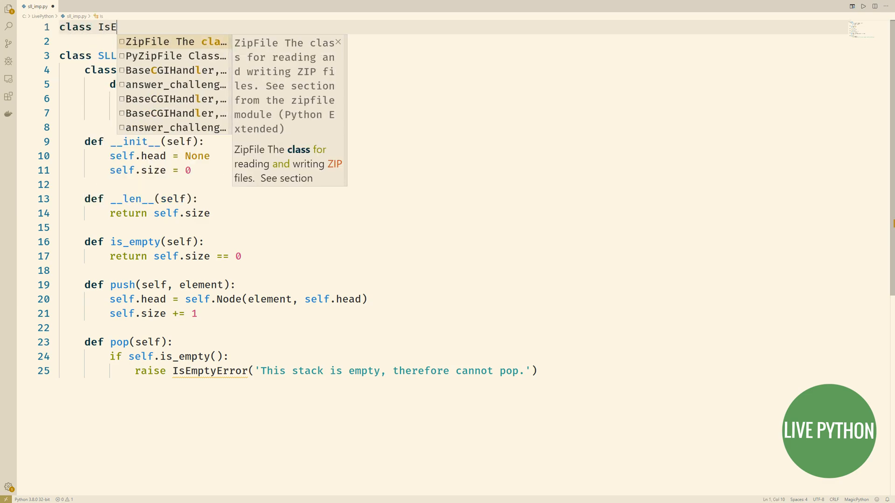
type("mptyError(E)")
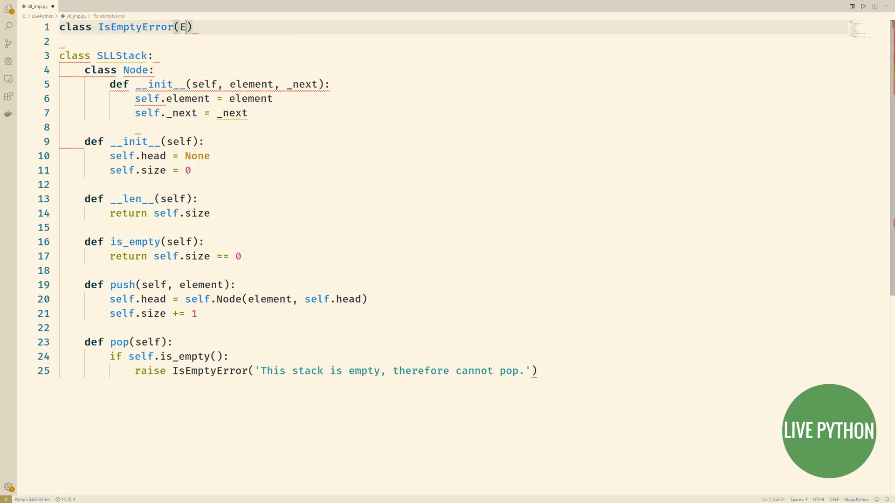
type("xception):")
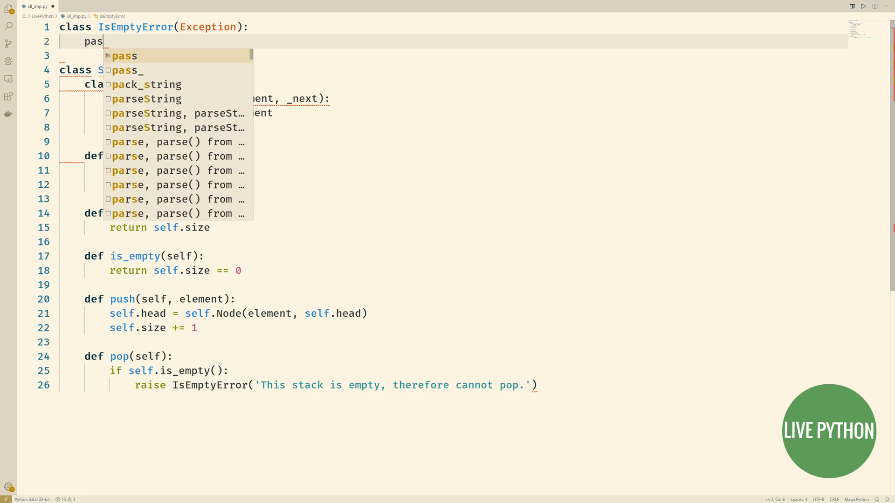
key("Tab")
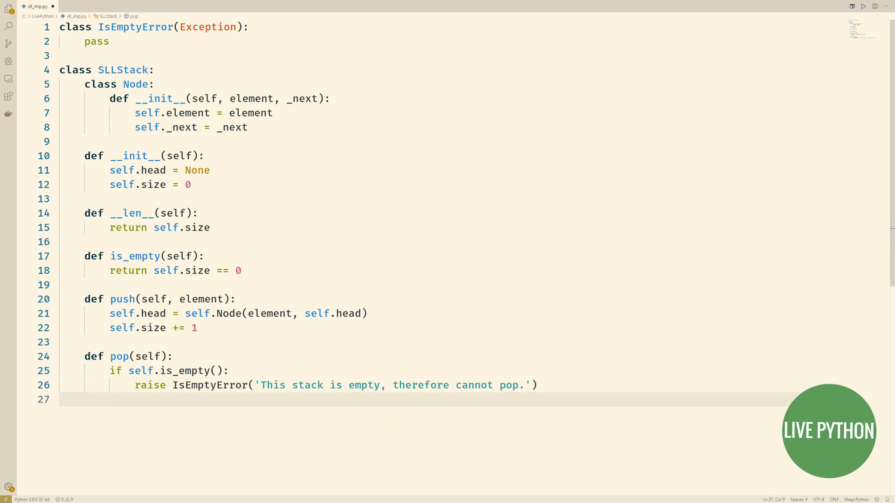
Finish pop: result = head.element, advance head to _next, size -= 1, return result.
type("result")
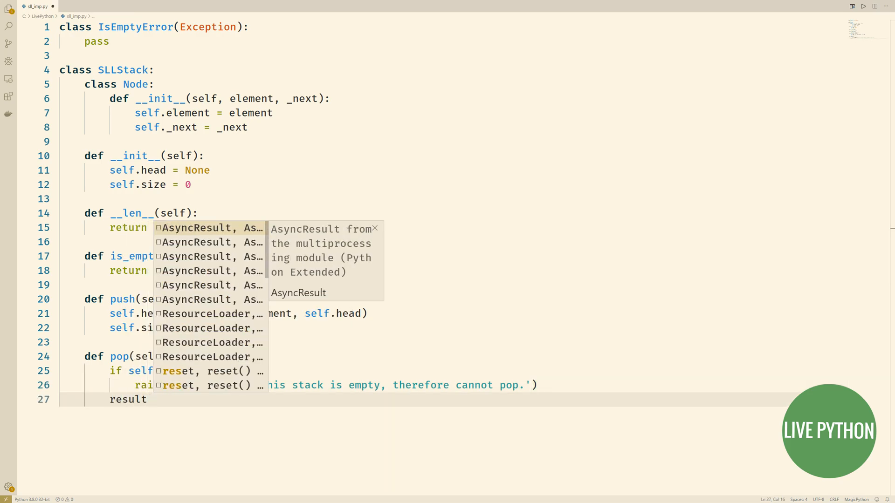
type("= self.head.ele")
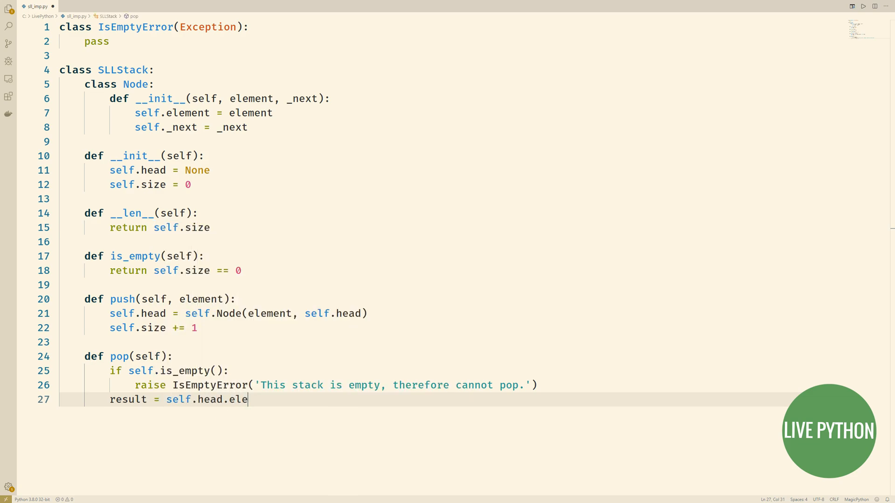
type("ment")
type("self.head = self.head.")
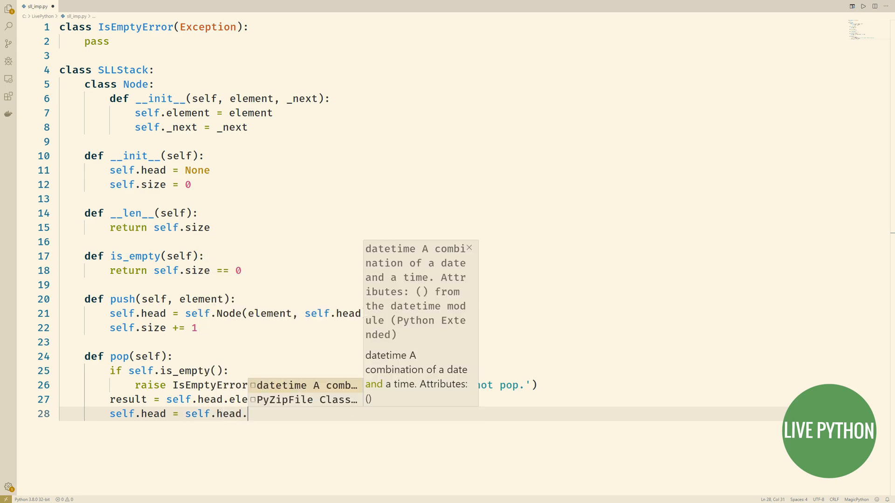
type("_next")
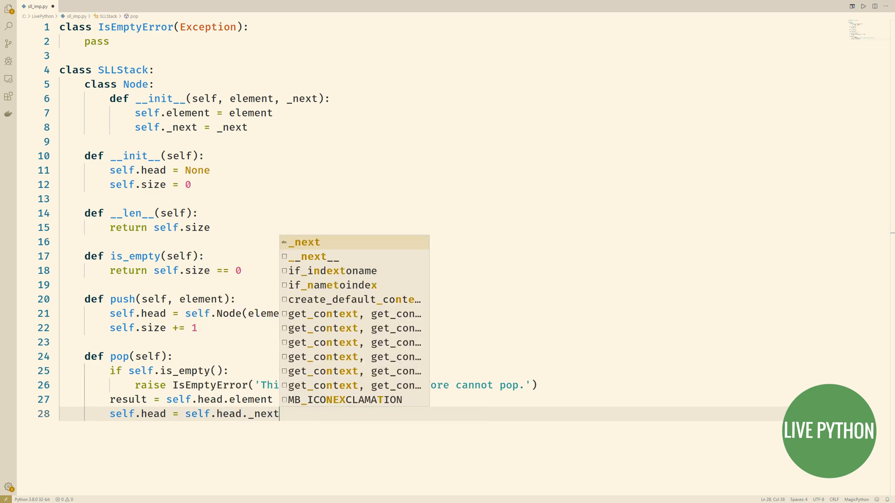
type("self.size -= 1")
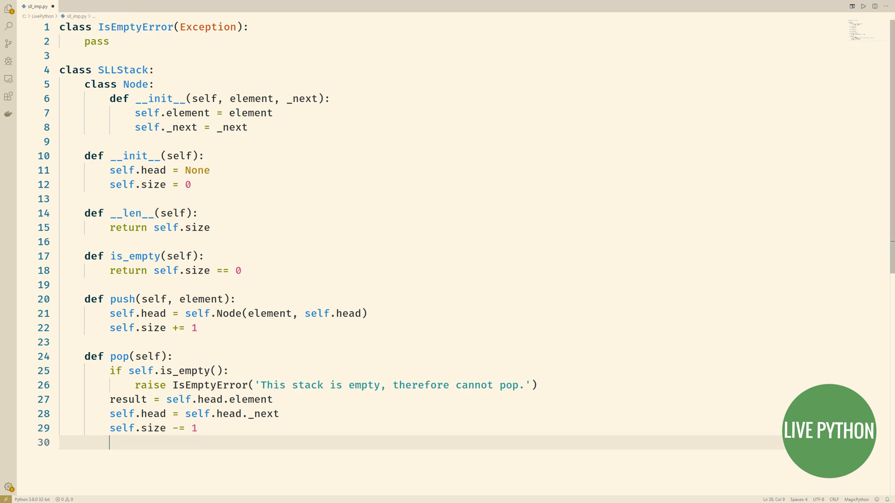
type("return result")
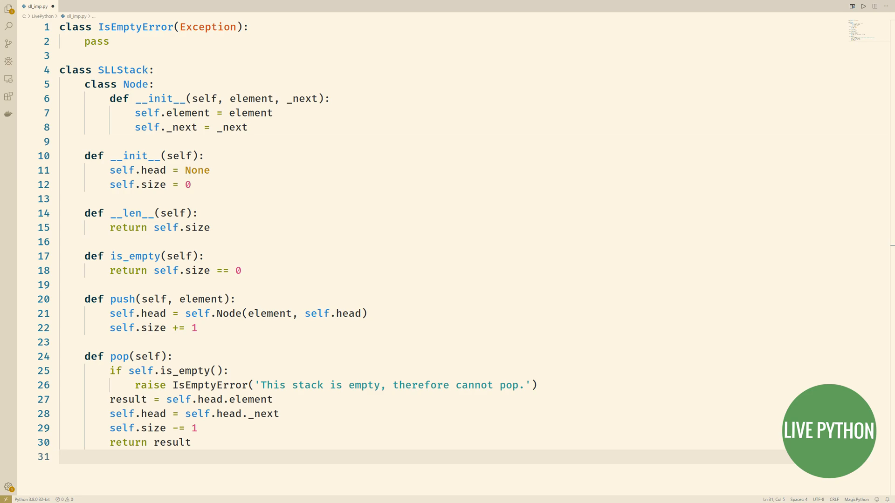
Define the top(self) method signature.
type("def top(self):")
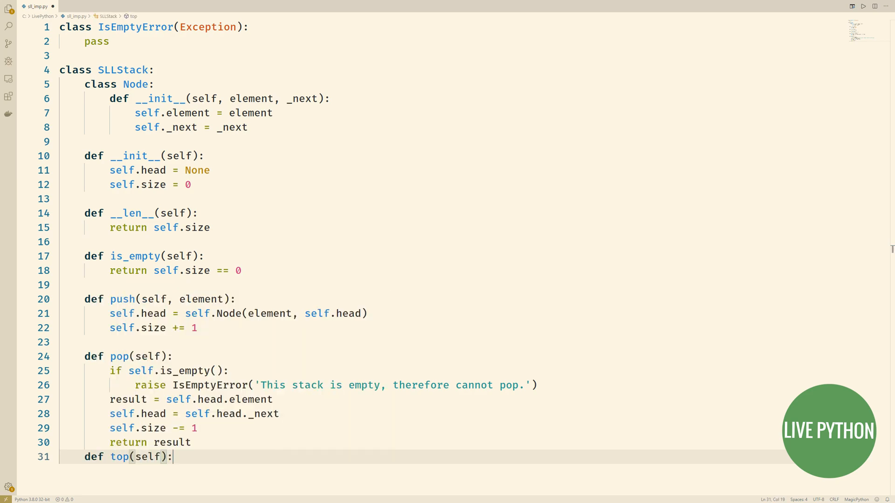
key("enter")
type("if self.is_empty():")
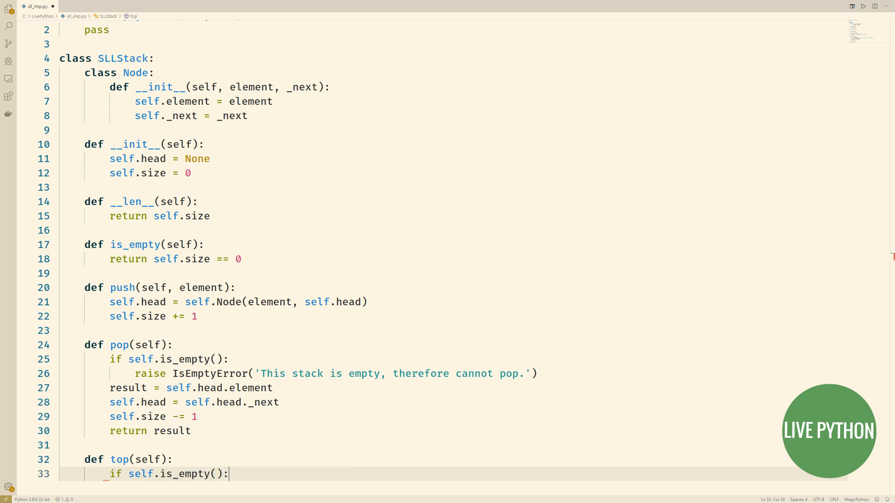
Raise IsEmptyError('Stack is empty, so cannot retrieve any elements.') in top when empty.
type("raise I")
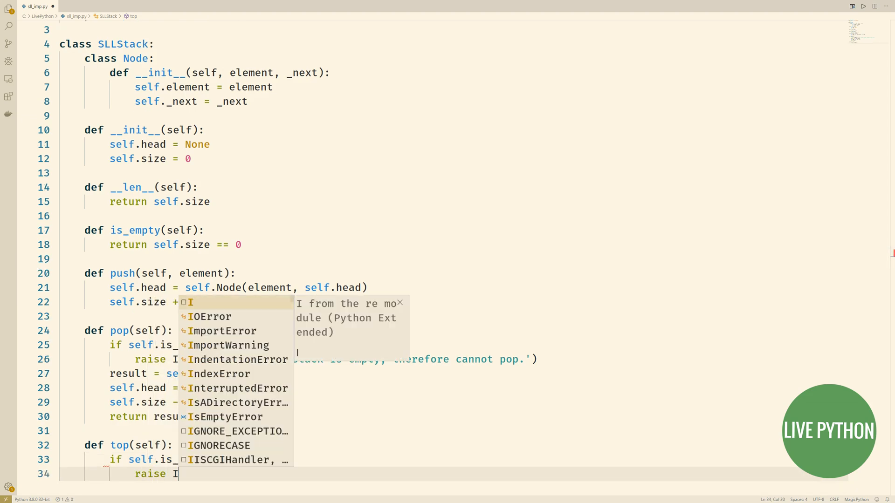
type("sEmptyError('")
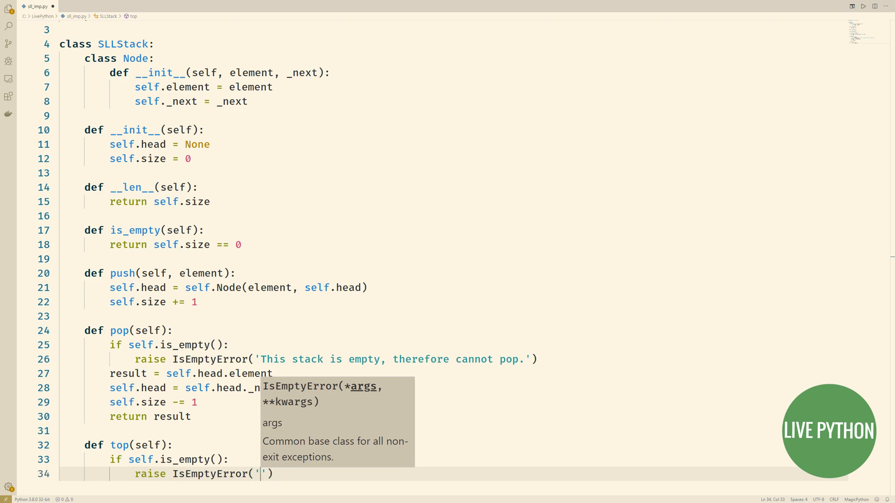
type("Stack is empty, so cannot retrieve any")
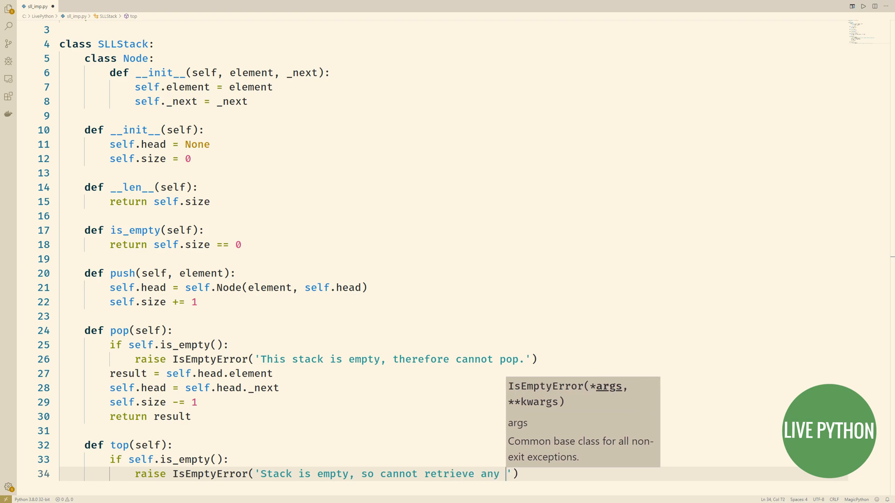
type("elements.")
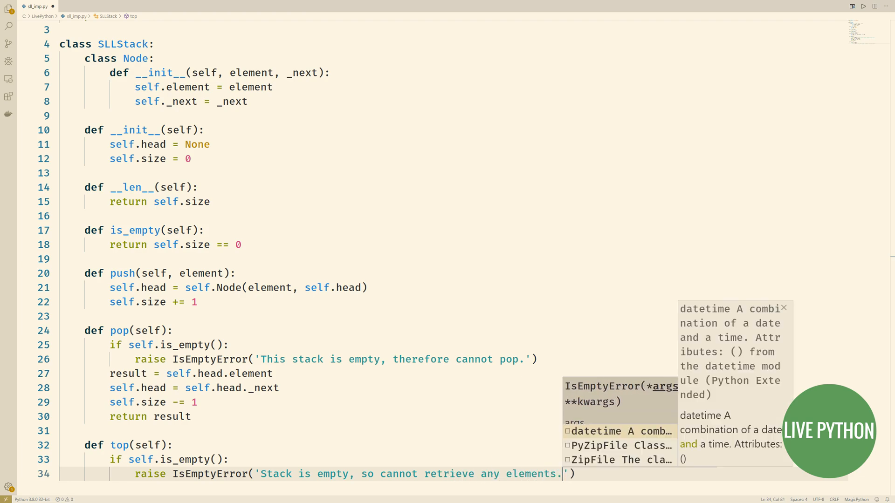
key("enter")
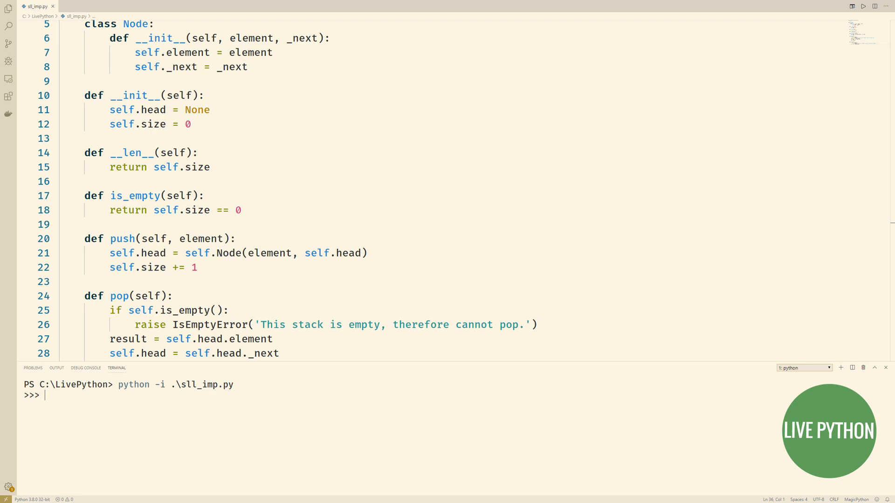
In the Python session create s = SLLStack(), push 'One' and 2, checking len(s) after each.
type("SL")
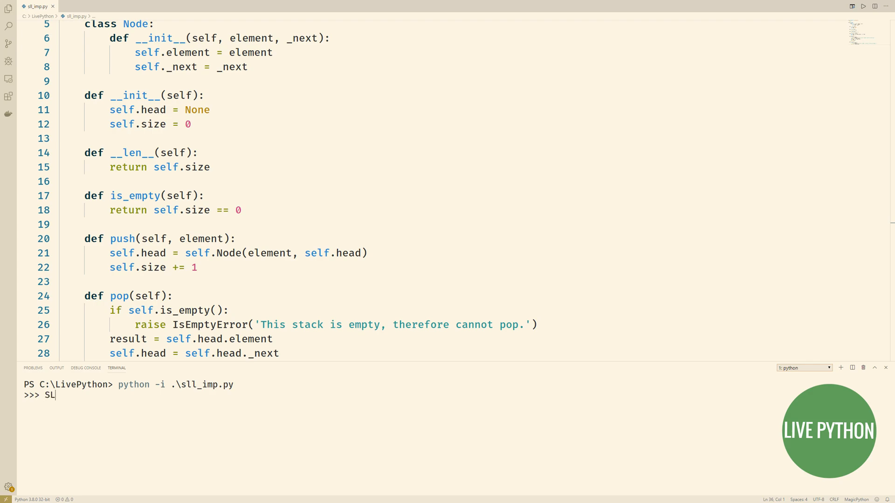
type("LStack(")
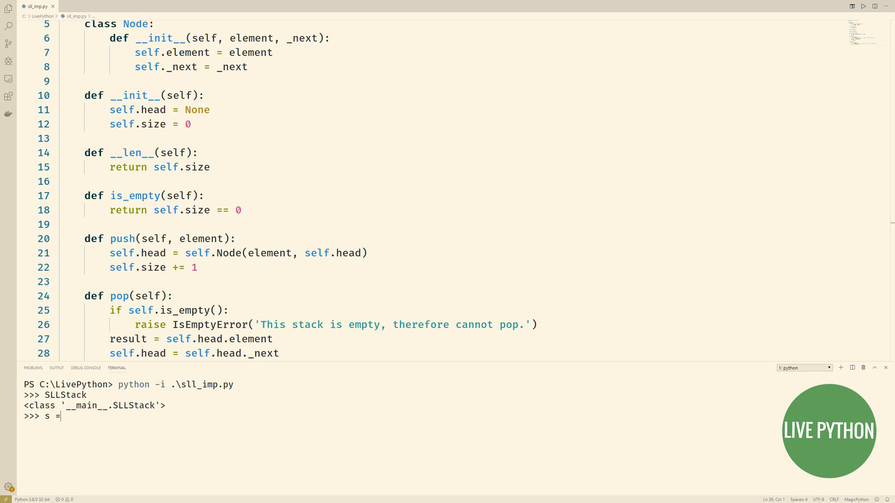
type("SLLStack()")
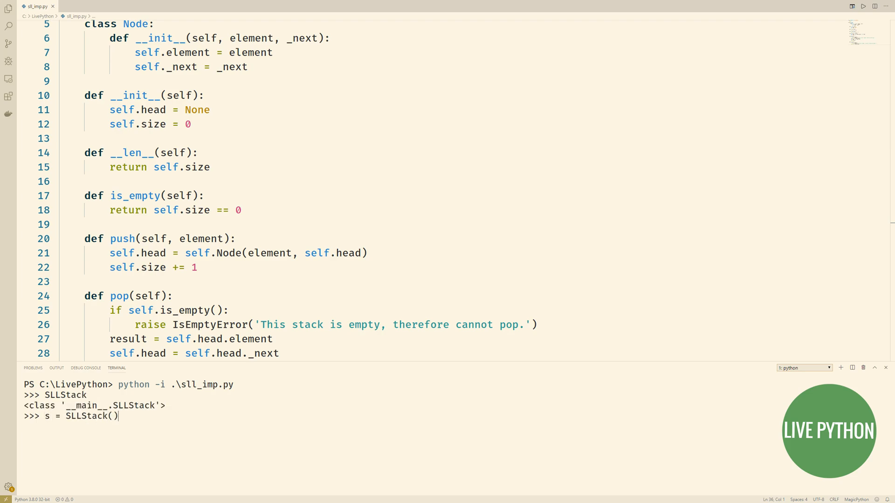
type("s")
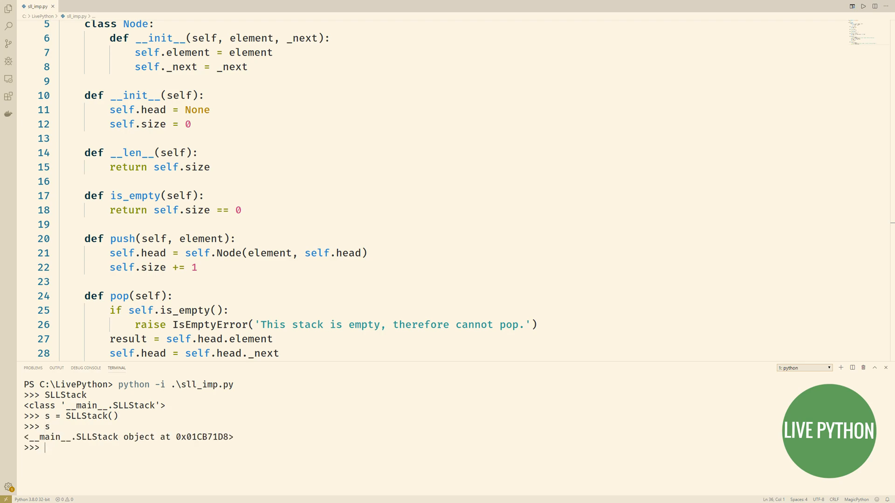
type("s.")
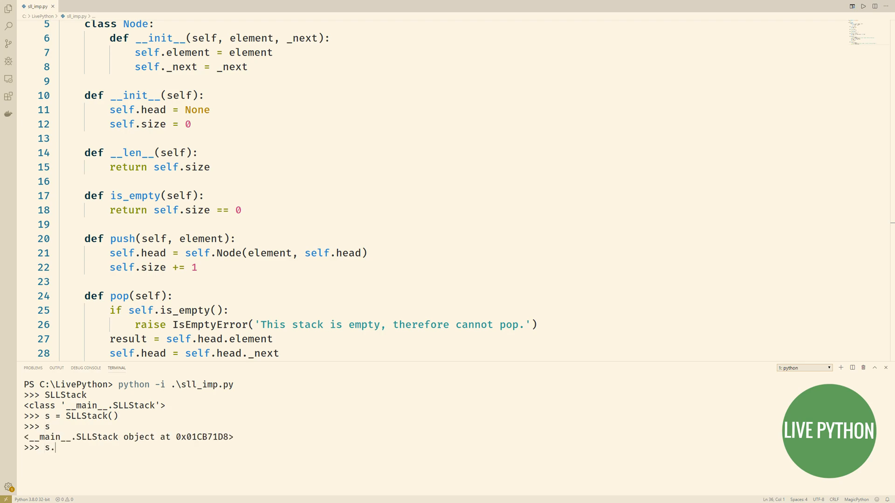
type("push('One")
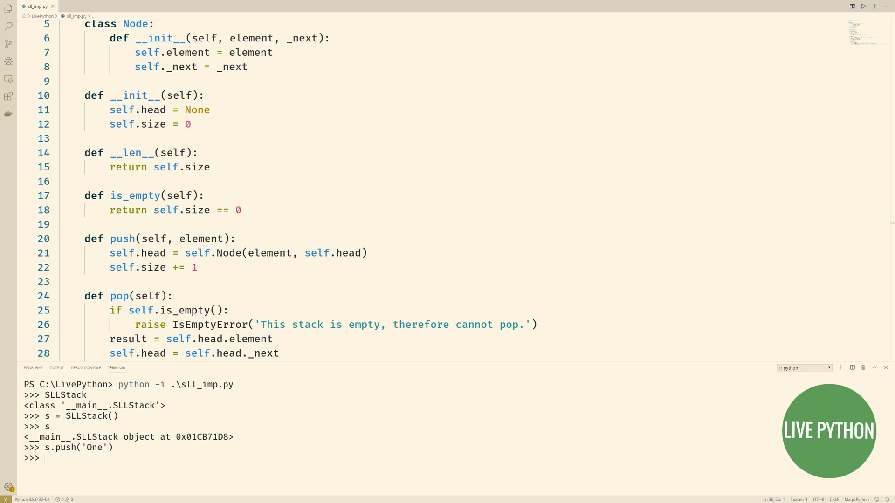
type("len(s)")
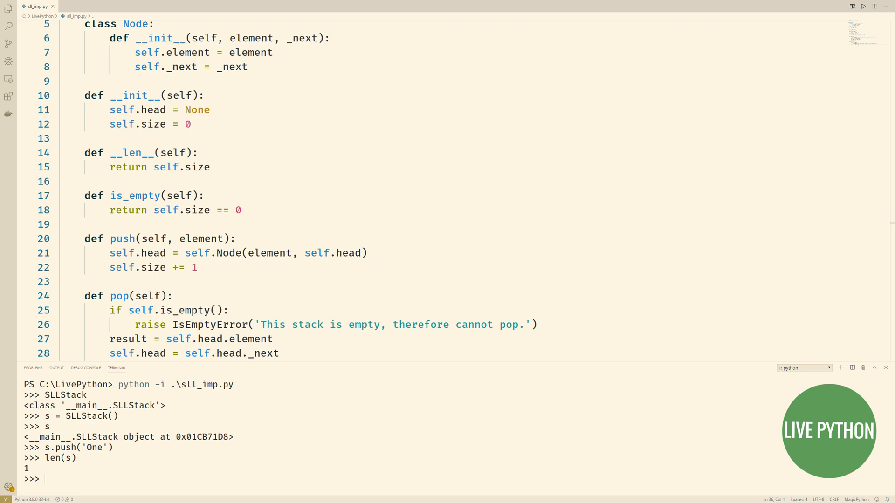
type("s.p")
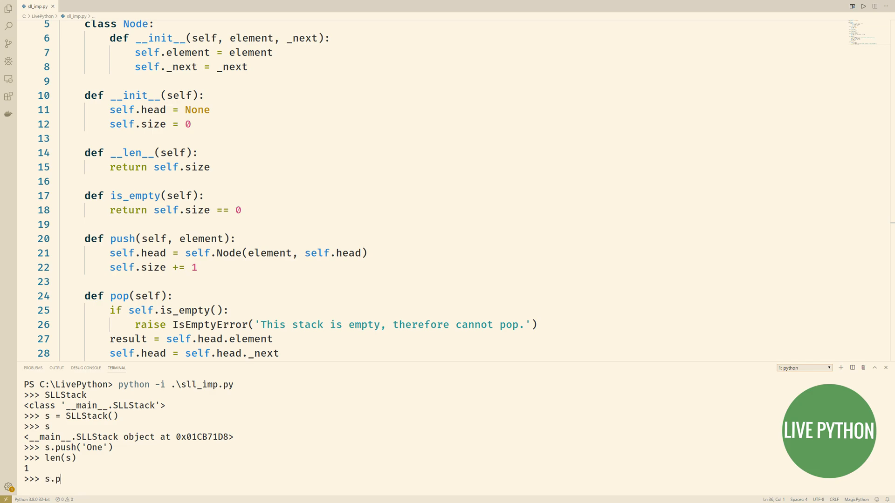
type("ush(2)")
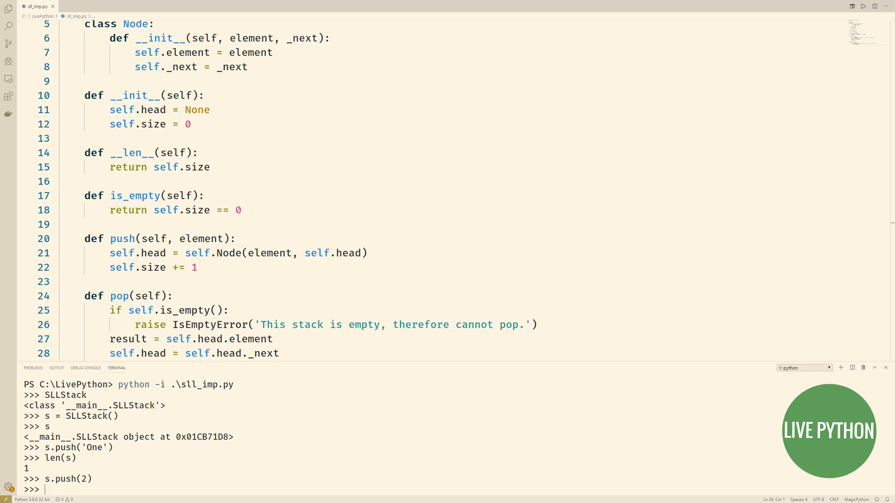
type("len(s)")
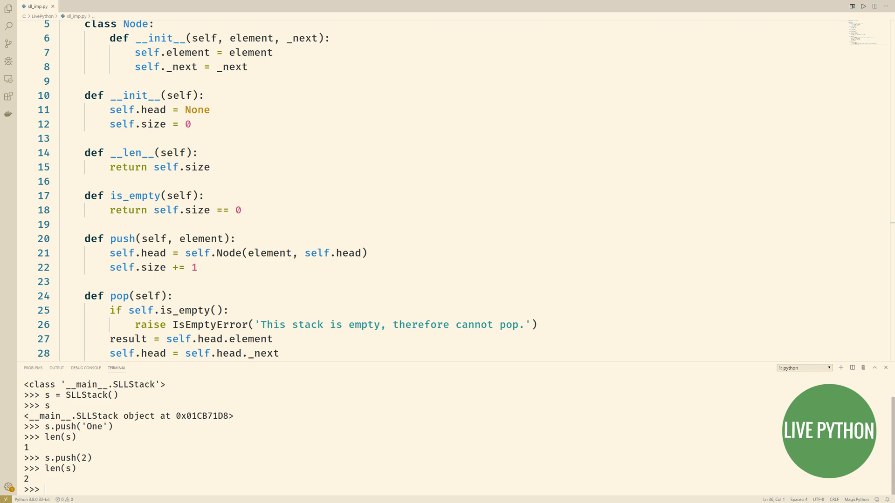
Check s.top(), pop both items, and call top on the empty stack to raise IsEmptyError.
type("s.top()")
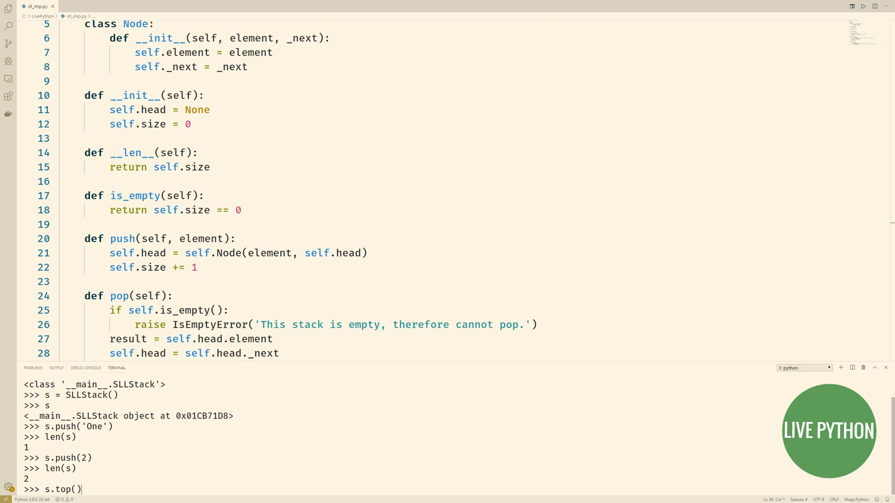
key("Enter")
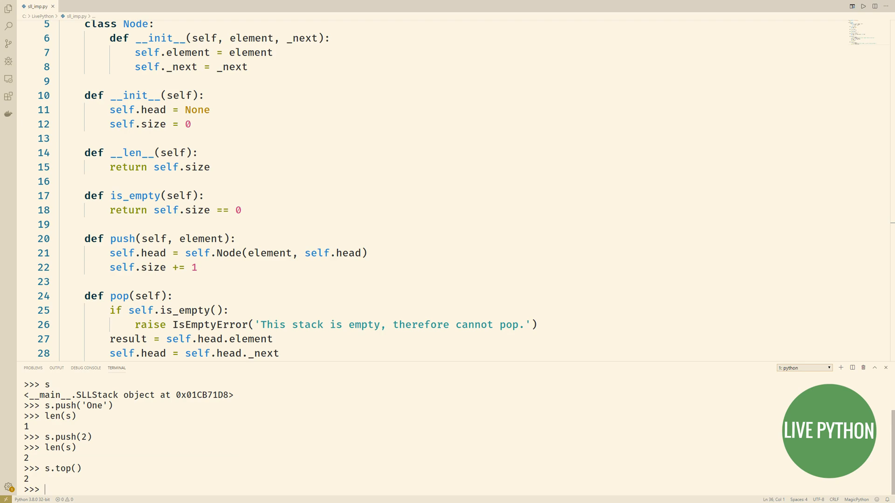
type("s.pop()")
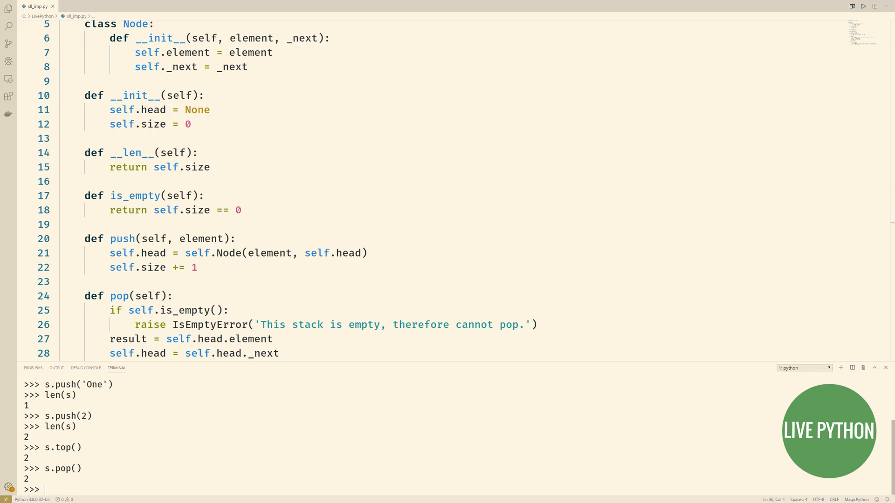
type("s.pop()")
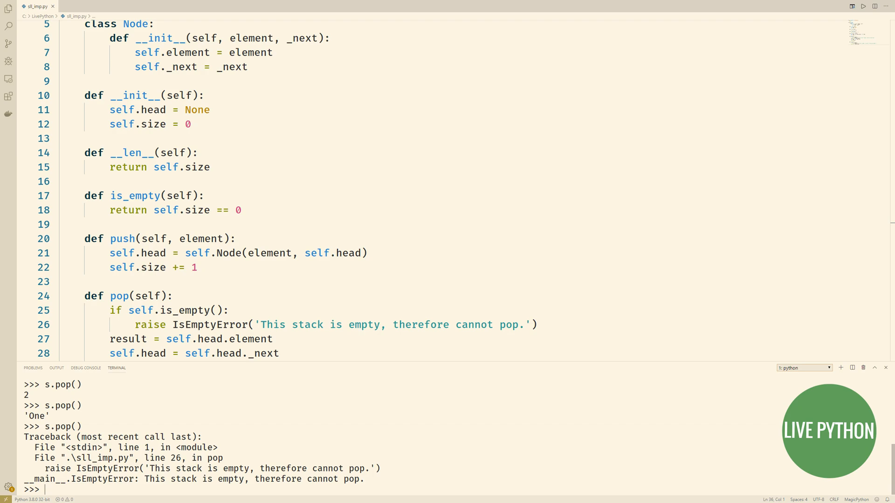
type("s.top()")
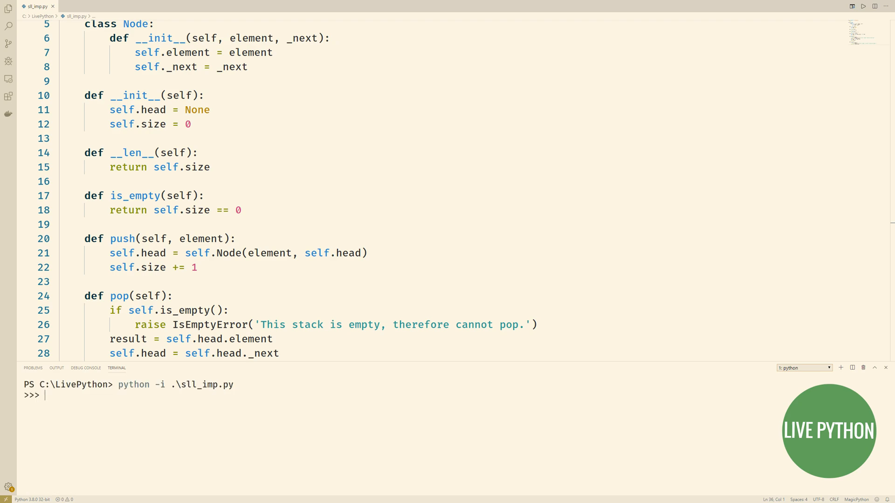
Create a fresh SLLStack, push range(1000000) in a loop, and check len(s).
type("s = SLLStack()")
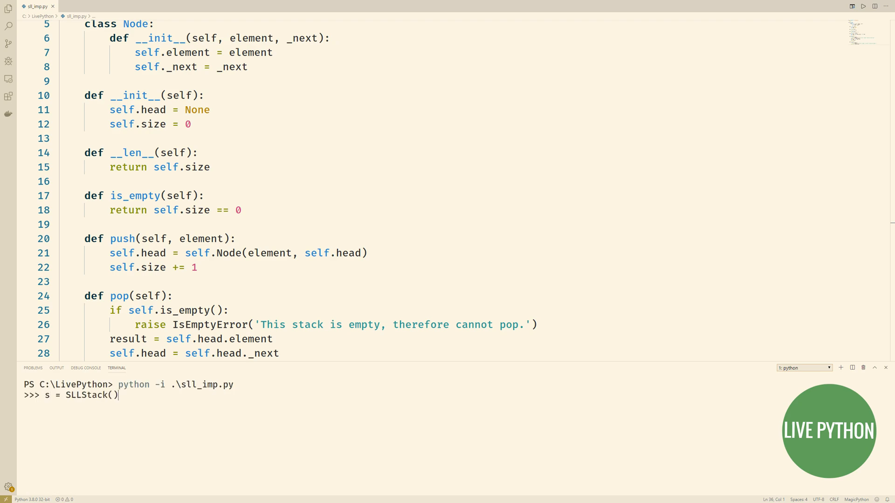
type("for i")
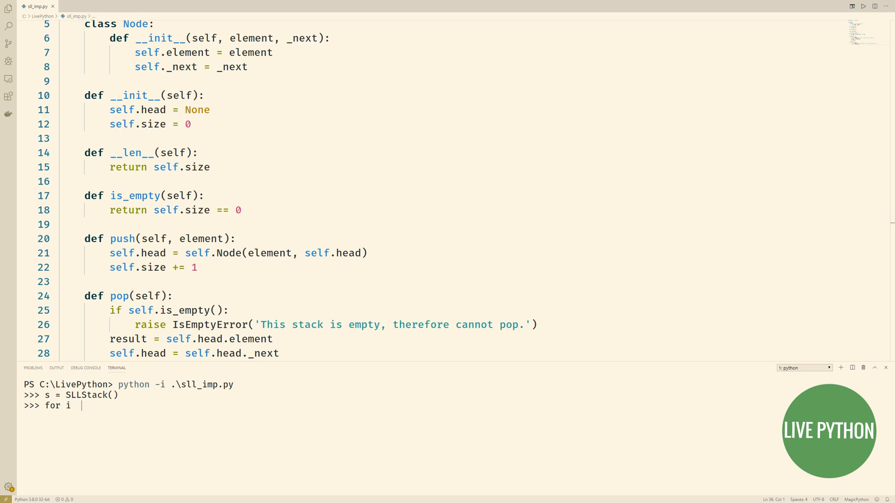
type("in range(1000000):")
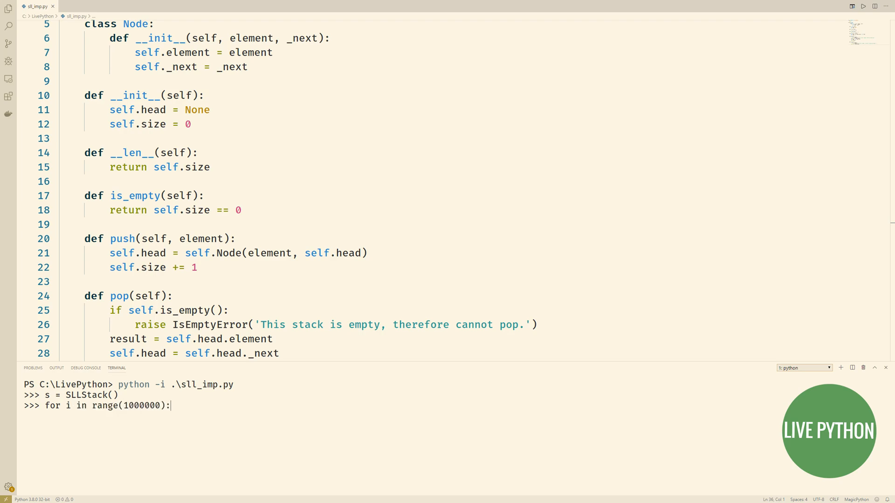
type("s.push(i")
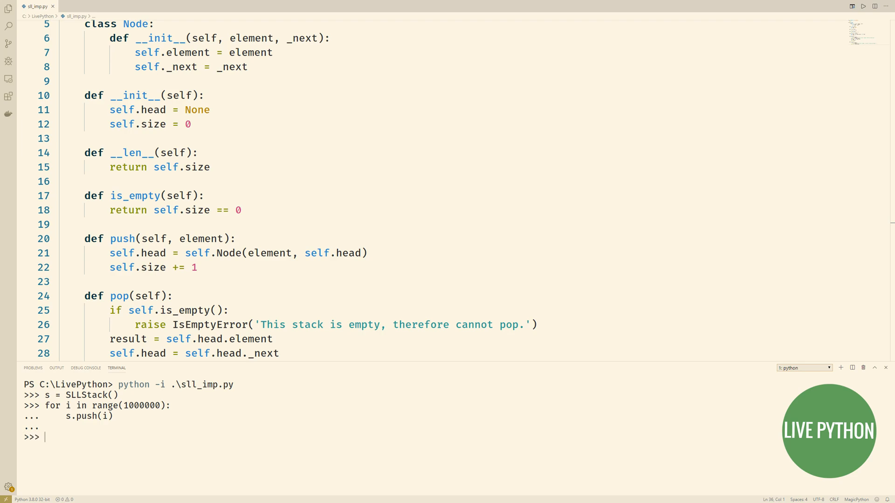
type("len(s)")
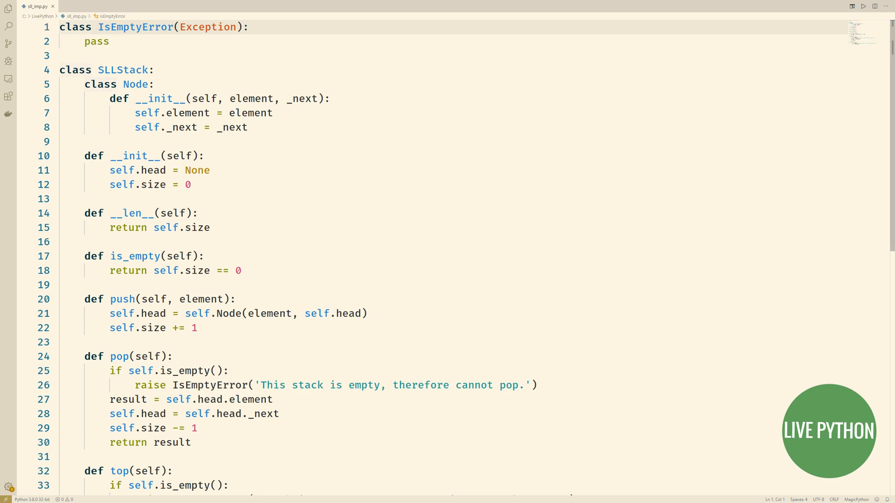
Switch between sll_imp.py and the new sll_queue.py to copy over IsEmptyError and Node.
left_click(82, 7)
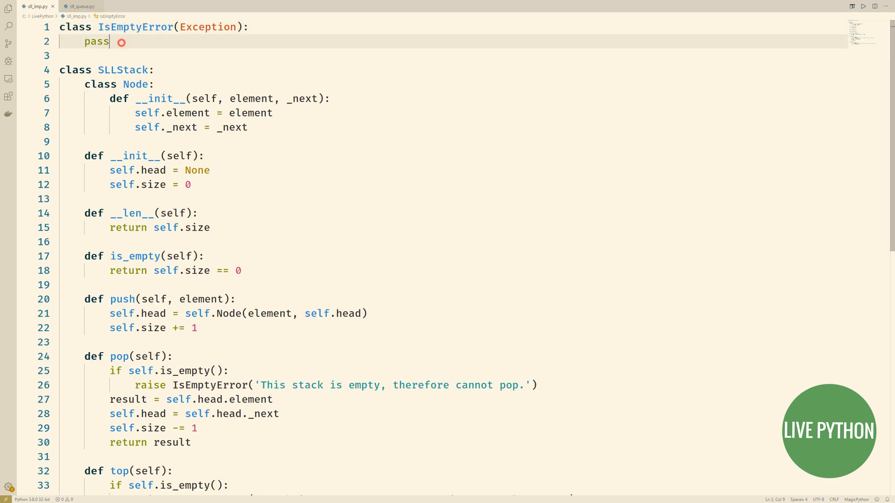
left_click(80, 6)
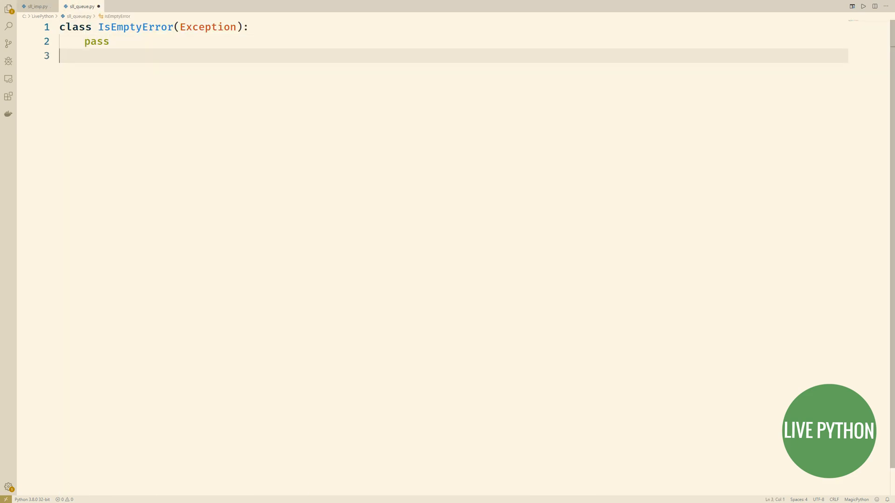
left_click(36, 6)
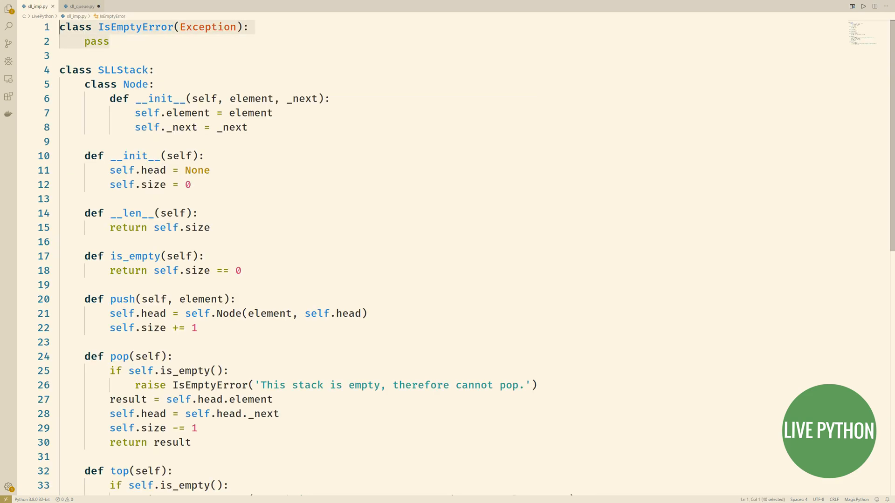
left_click(80, 7)
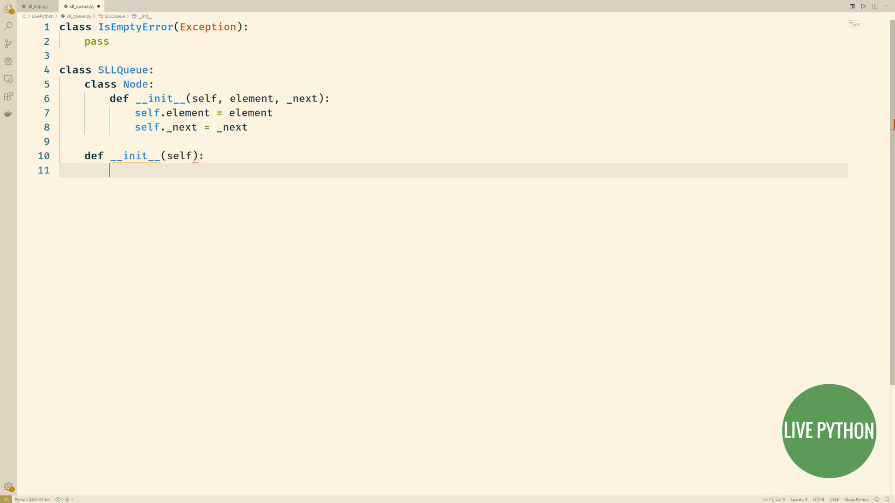
Give SLLQueue's initializer self.head = None and self.tail = None.
type("self.head = None")
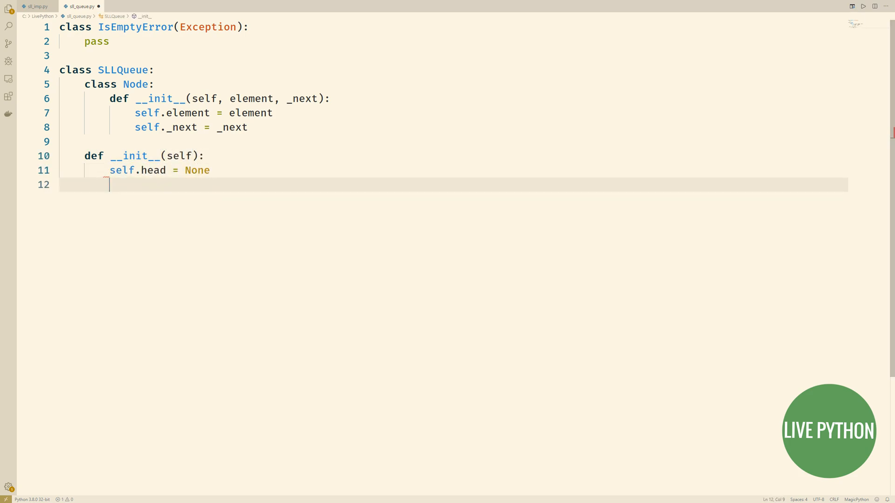
type("self.tail = None")
type("return self.size == 0")
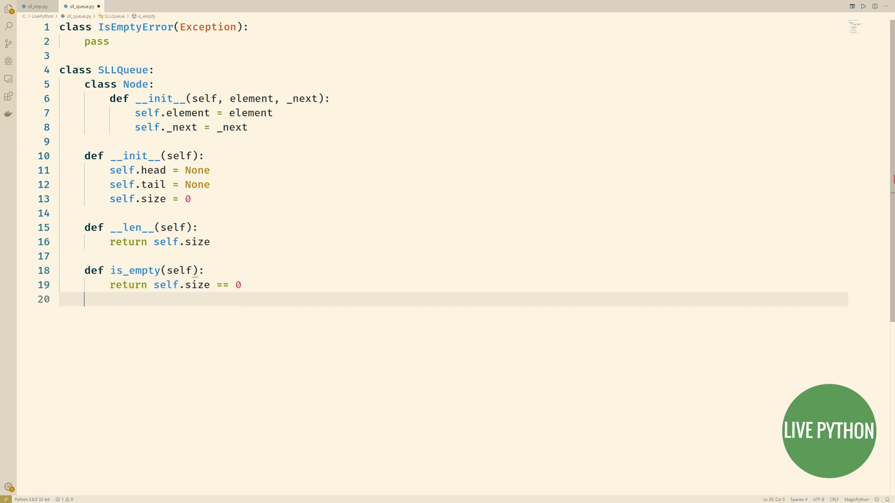
Start the enqueue(self, element) method, wrapping the element in a new Node.
key("Enter")
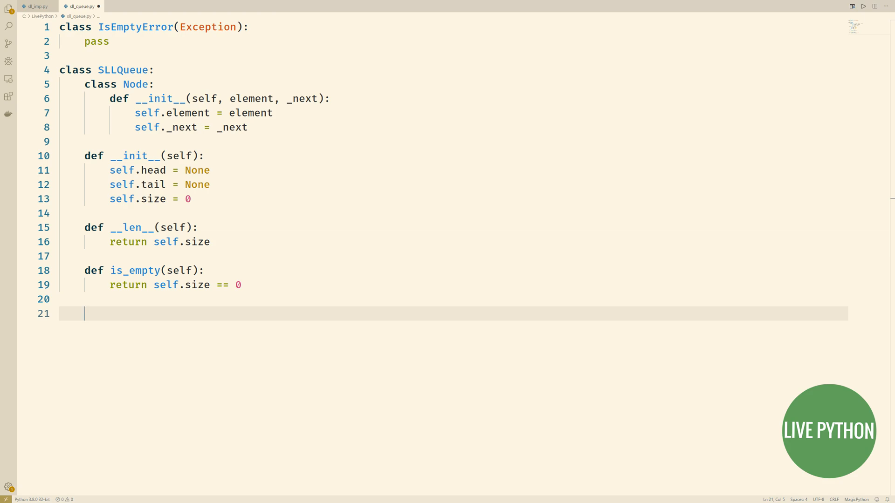
type("def enqueue()")
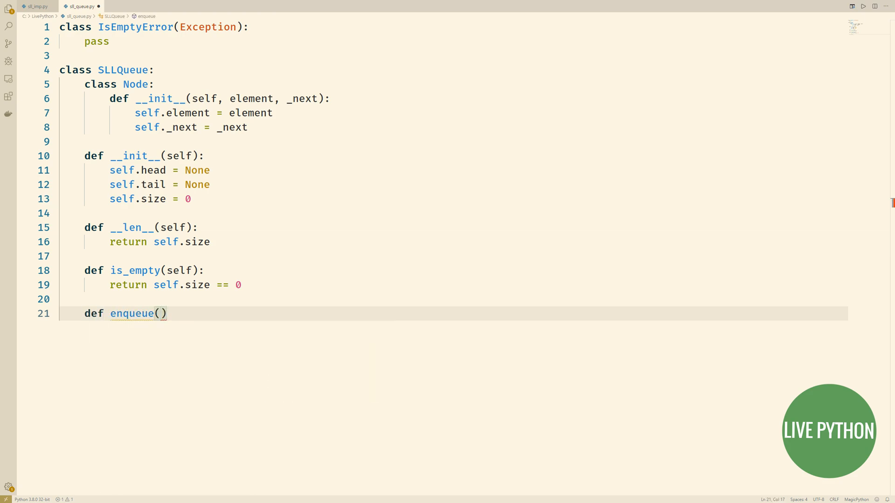
type("self, element):")
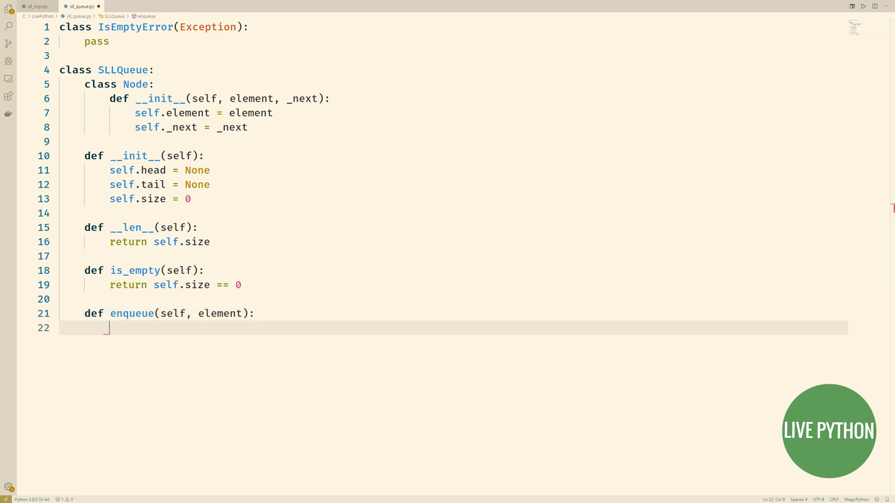
type("new = self.Node(element, None)")
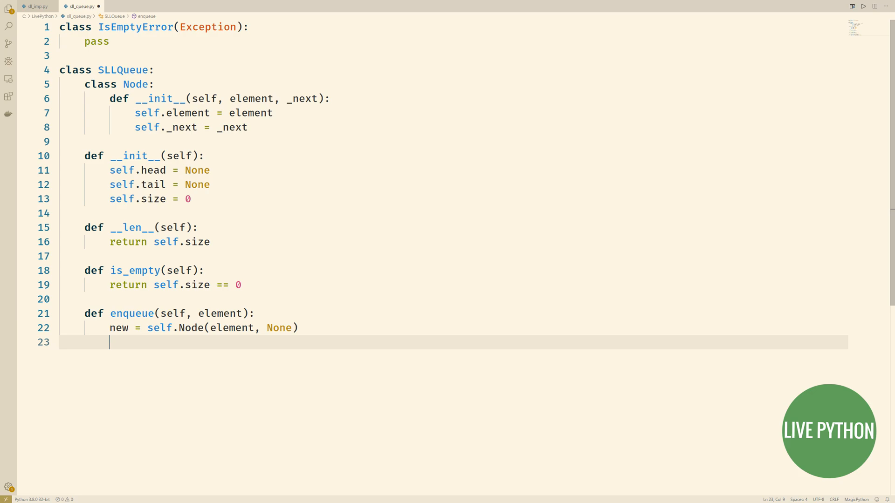
Link the new node as head when empty, else after tail._next, then make it tail and increment size.
type("if self.is_empty():")
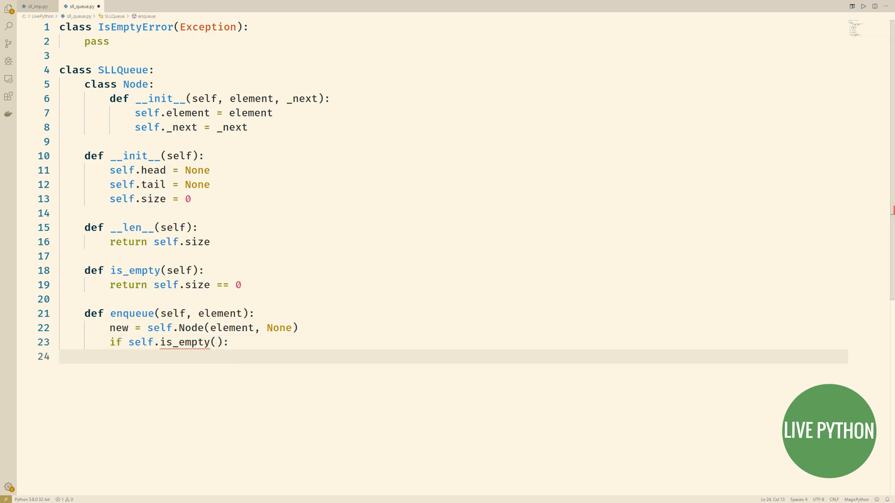
type("self.head = ne")
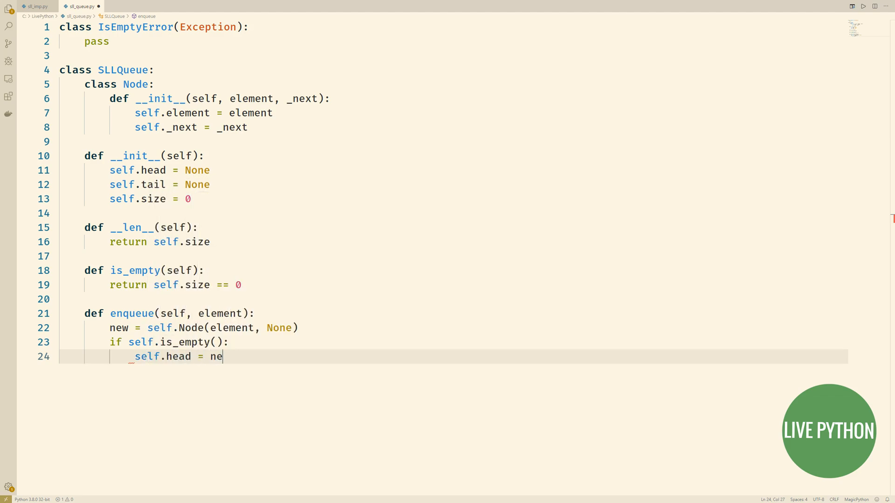
type("else:")
type("self.tail")
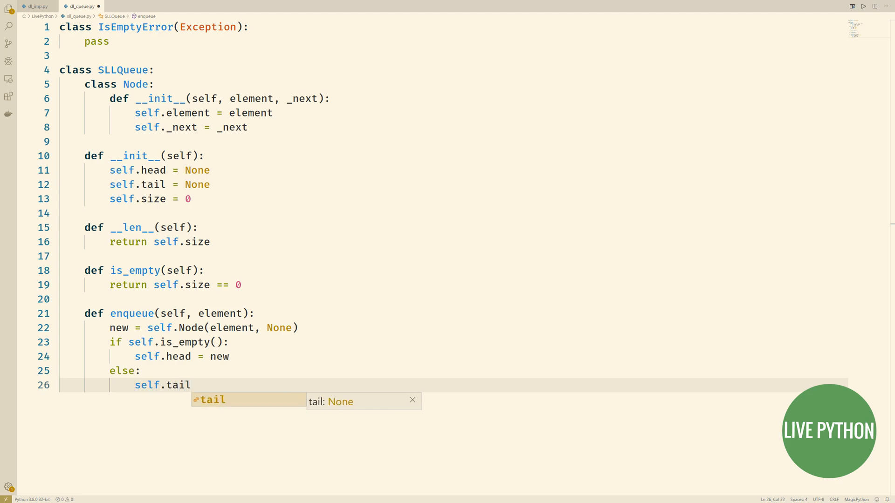
type("._next =")
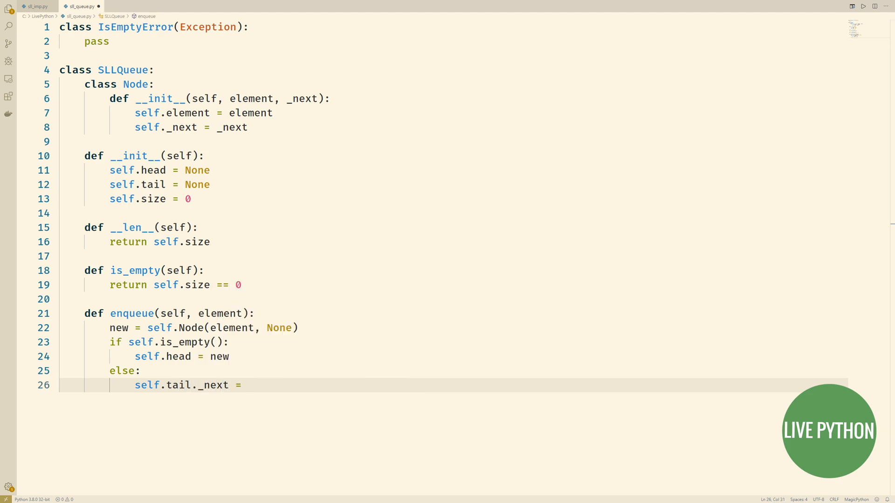
type("new")
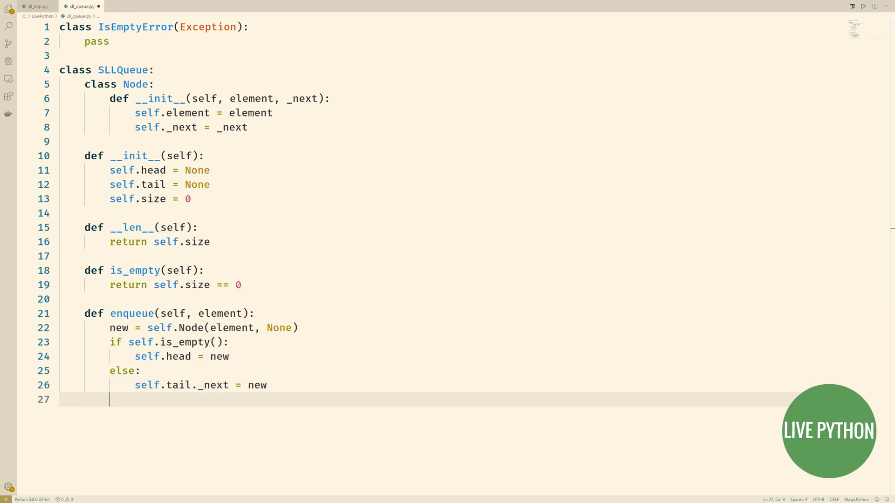
type("self.tail = new")
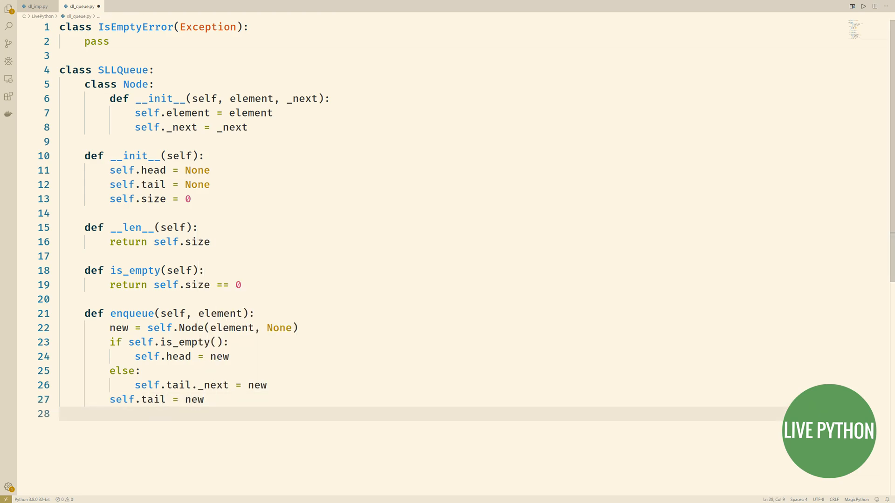
type("self.size += 1")
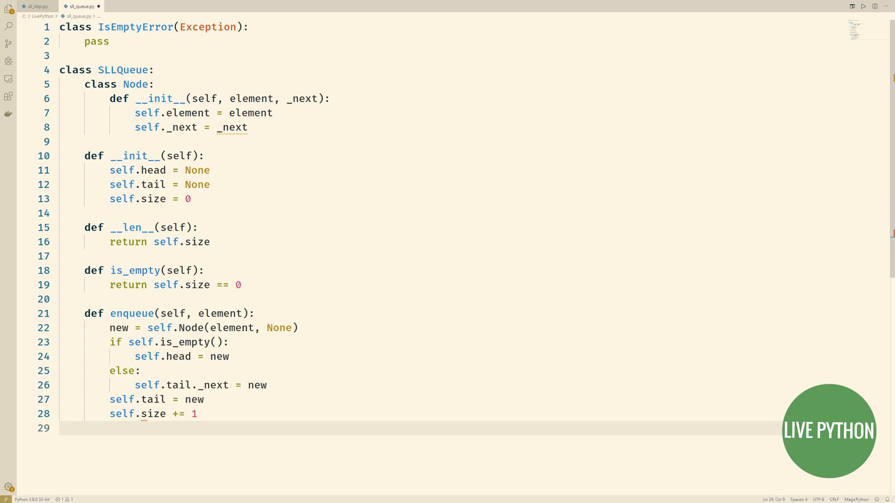
Write dequeue(self): take head.element, advance head, decrement size, reset tail to None and return the result.
type("def dequeue(self):")
type("raise IsEmptyError('Empty queue so cannot dequeue.")
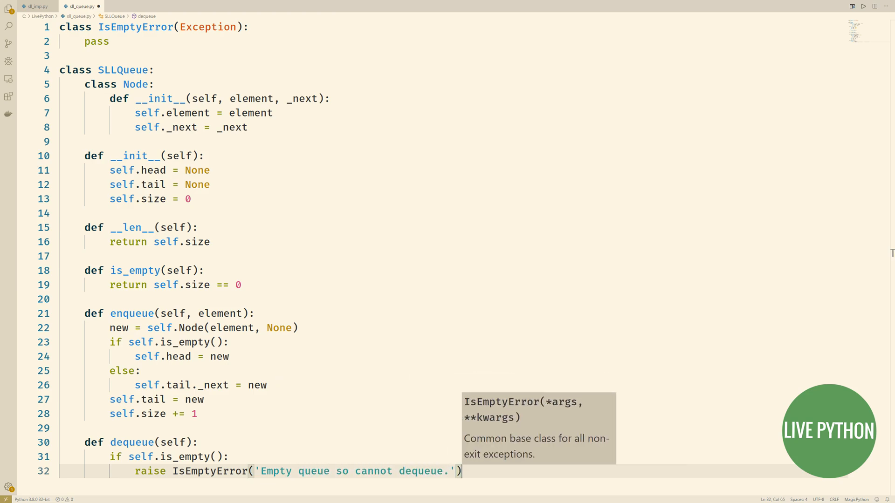
type("result = self.head.element")
type("if self.is_empty():")
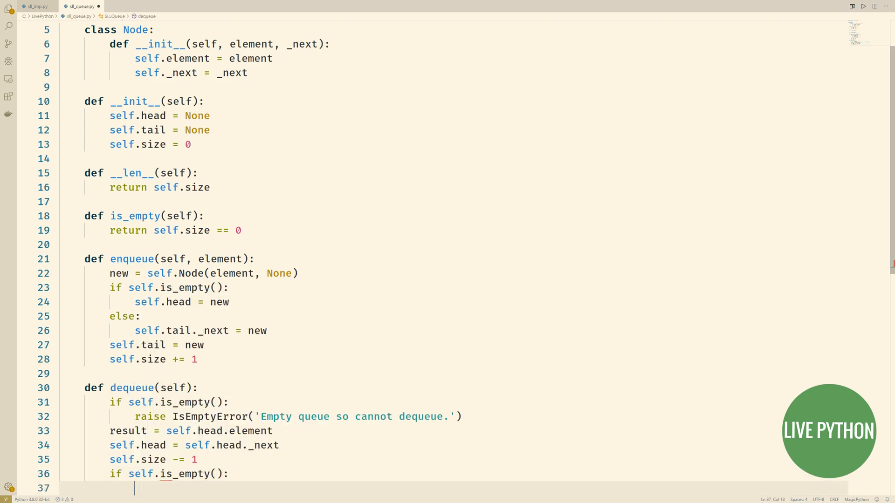
type("self.tail = None")
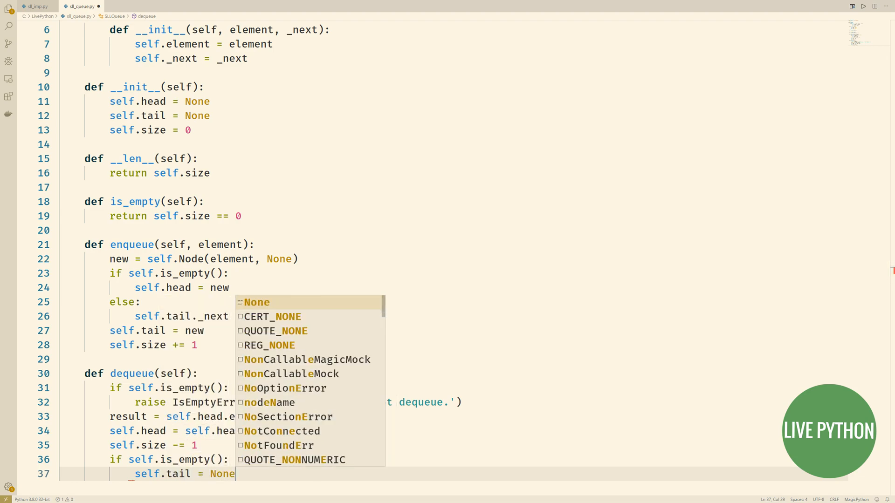
type("return result")
type("raise IsEmptyError('QW")
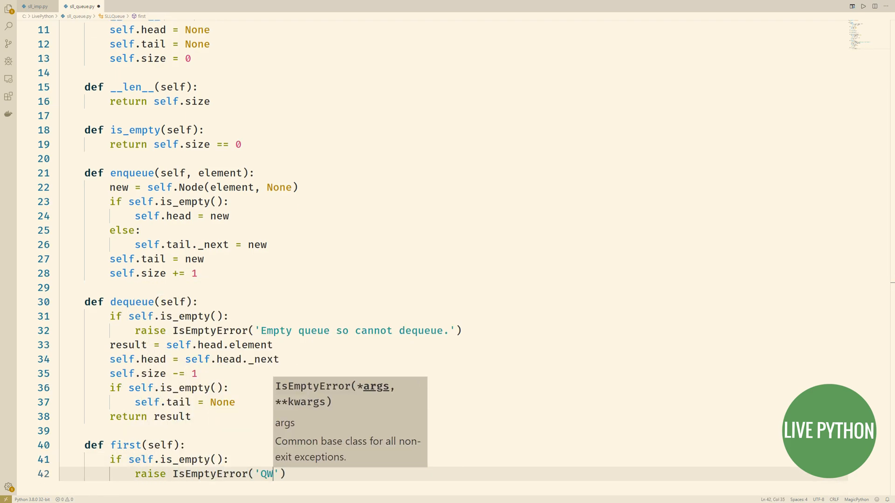
Finish first() with the 'queue is empty so cannot' error and return self.head.element.
type("ueue is empty so cannot retrieve.")
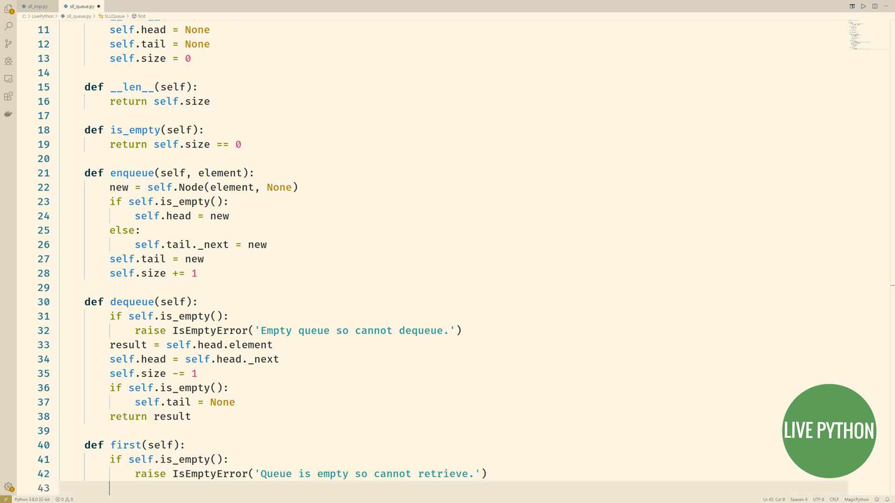
type("return self.head.element")
type("python -i .\\sll_queue.py")
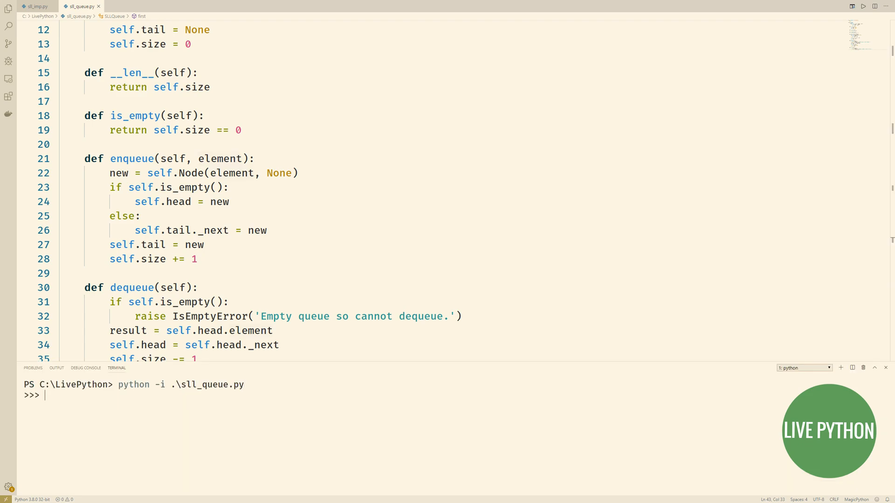
Create s = SLLQueue(), check len(s), then enqueue 'One' and 'Two'.
type("s = SL")
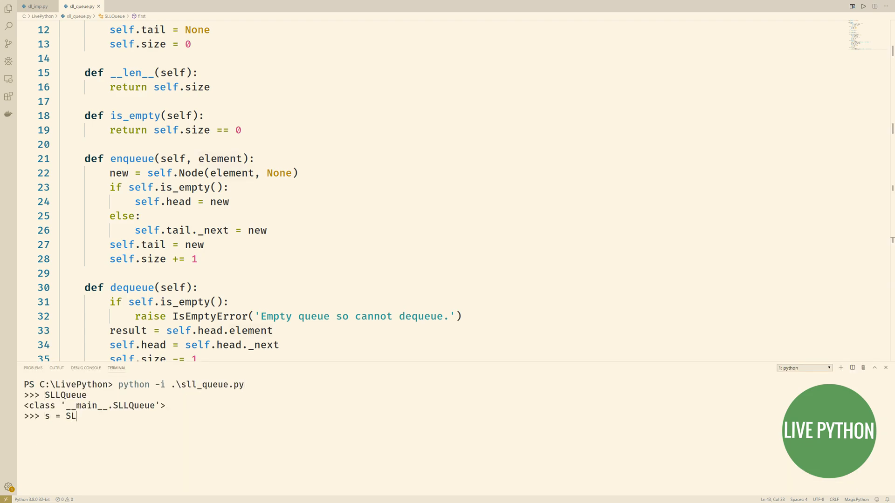
type("LQueue()")
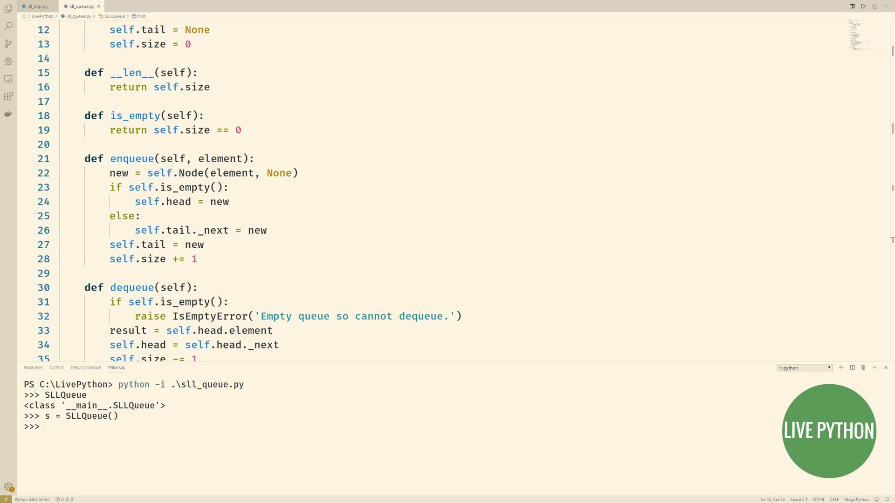
type("len(s)")
type("s.enqueue")
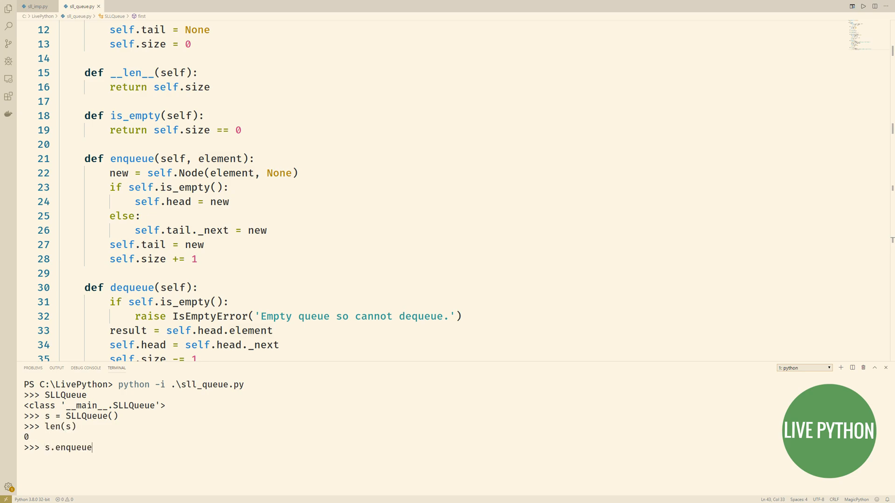
type("('One')")
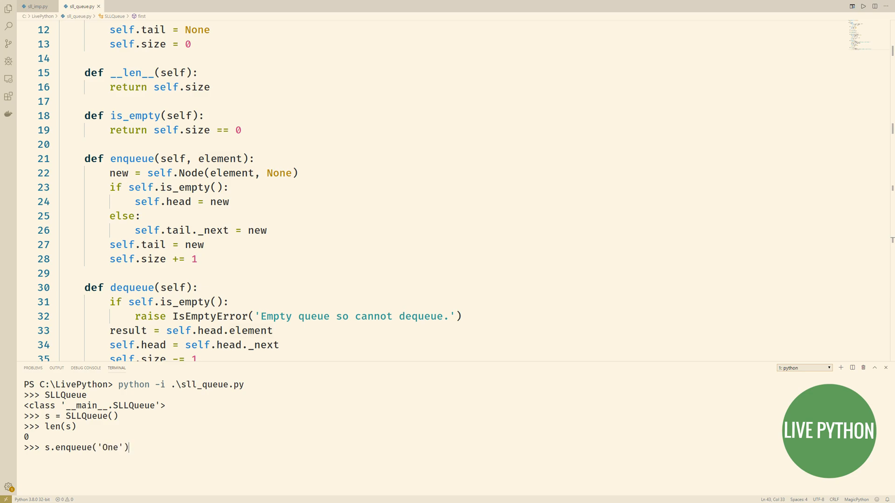
type("s.enqueue('Tw")
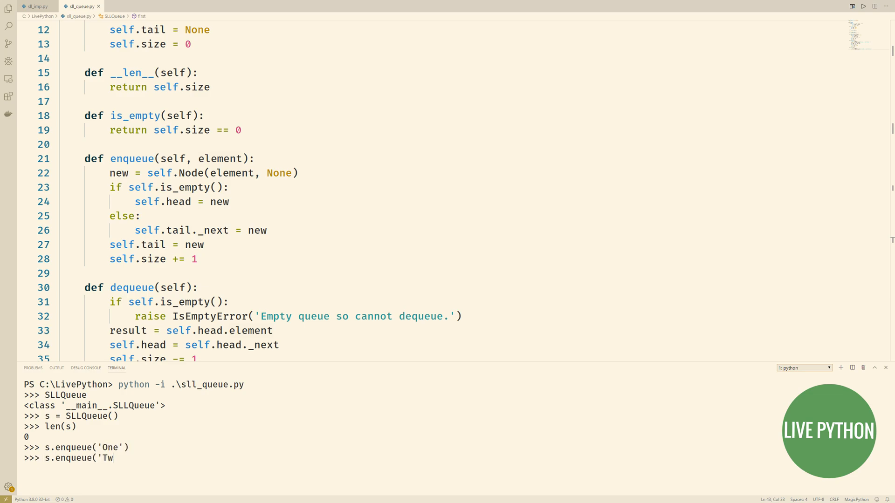
Enqueue range(5) in a for loop and confirm s.first() returns 'One'.
type("fo")
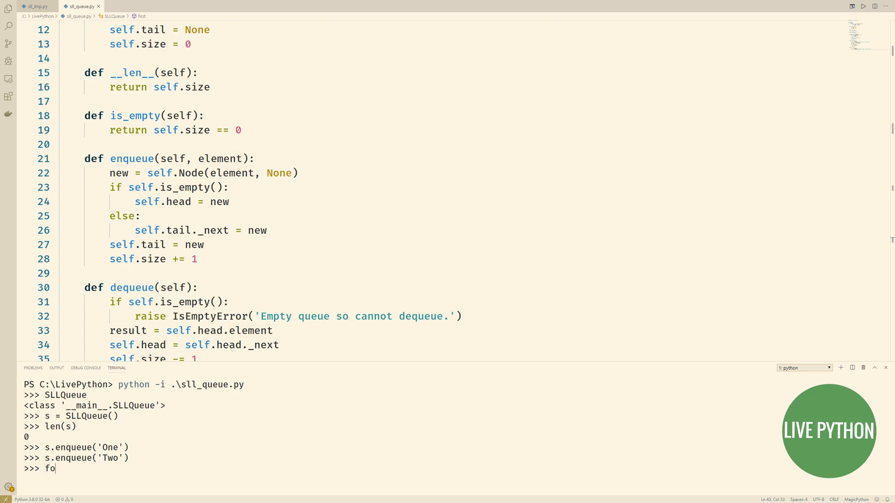
type("r i in range(5):")
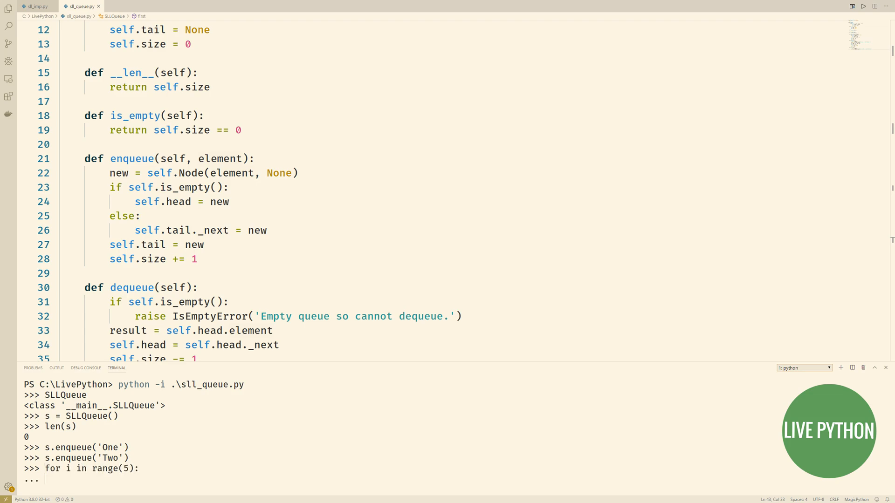
type("s.enqueue(i)")
type("len(s")
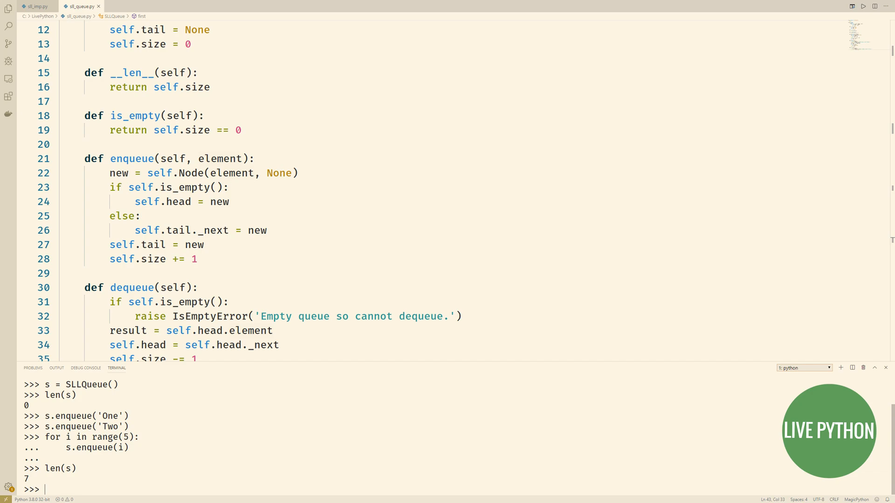
type("s.first(")
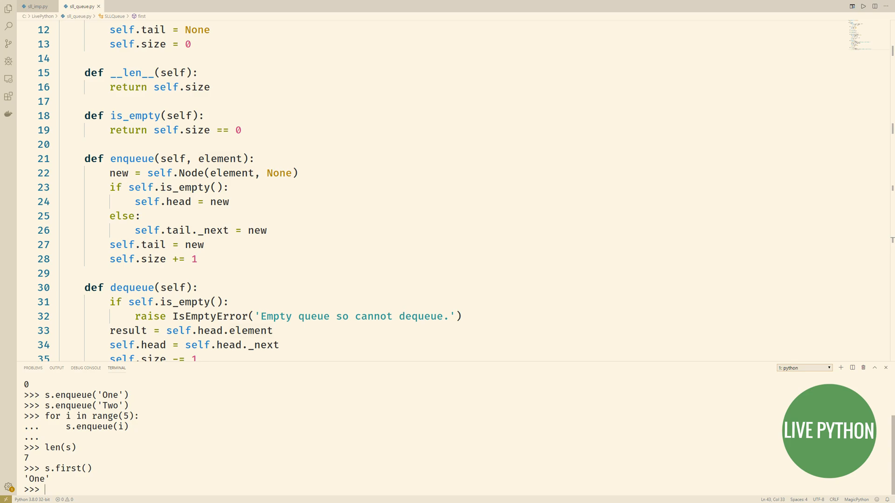
Dequeue until len(s) is 0, then show s.dequeue() and s.first() raise IsEmptyError.
type("s.dequeue(")
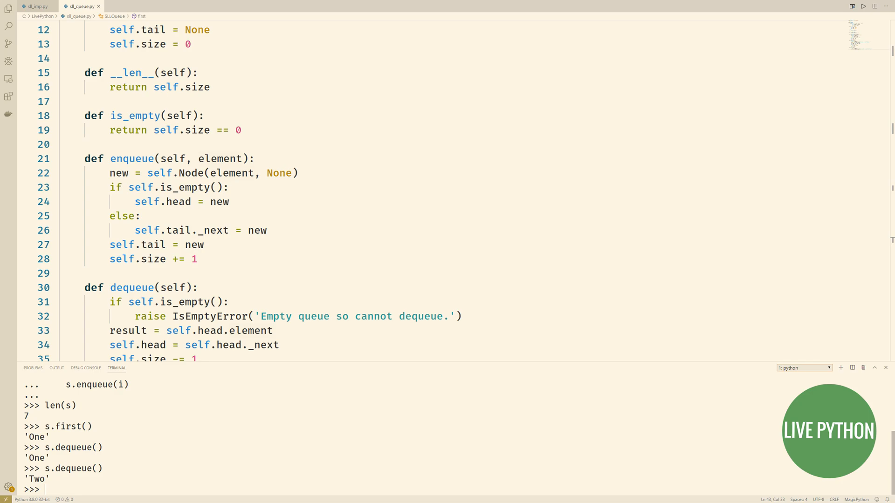
type("s.dequeue()")
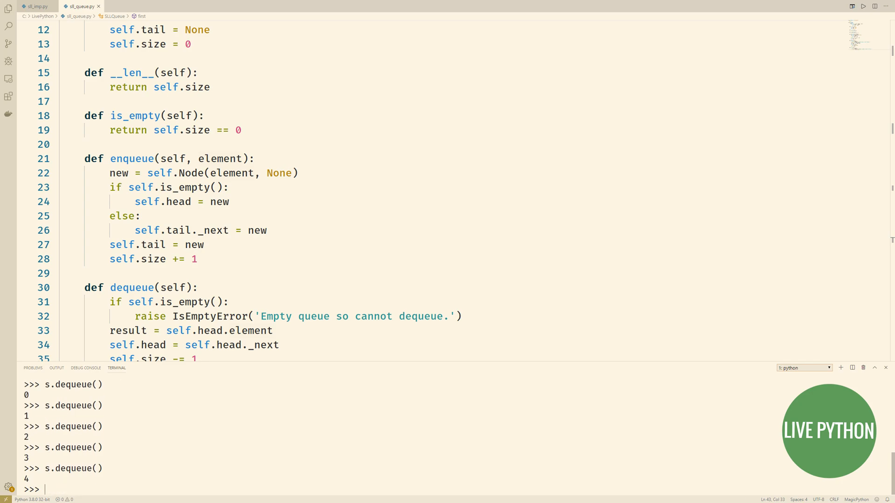
type("len(s)")
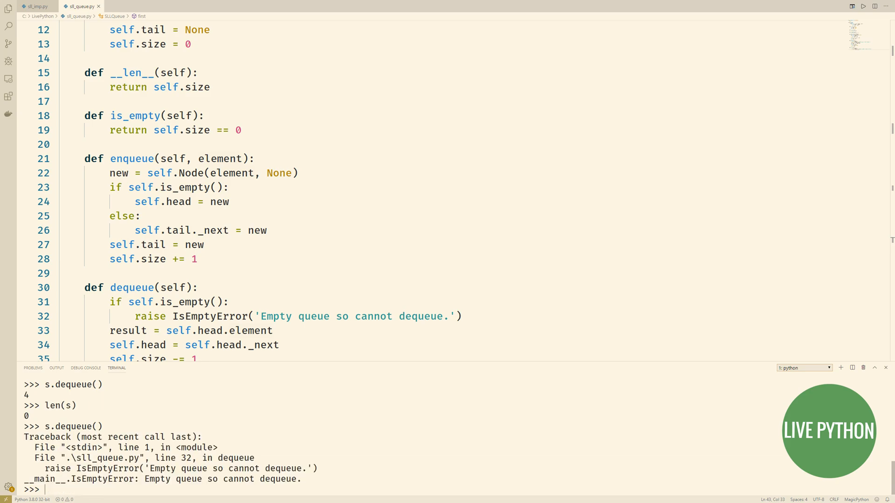
type("s.first()")
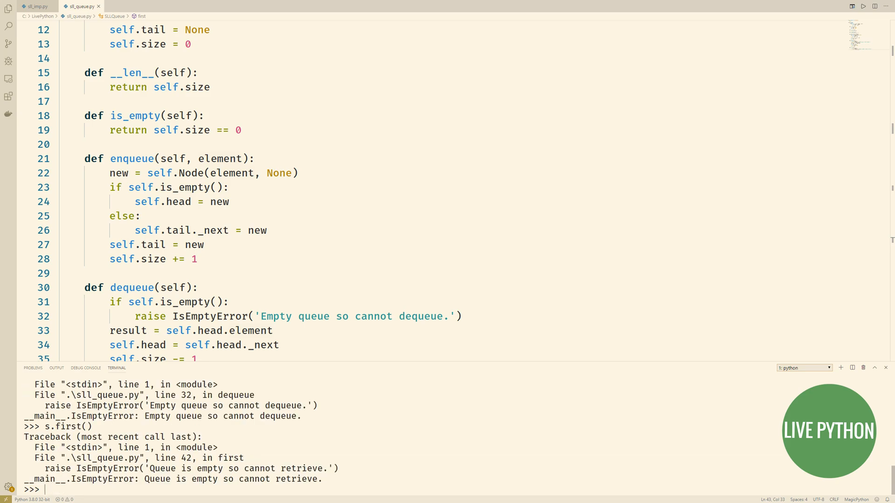